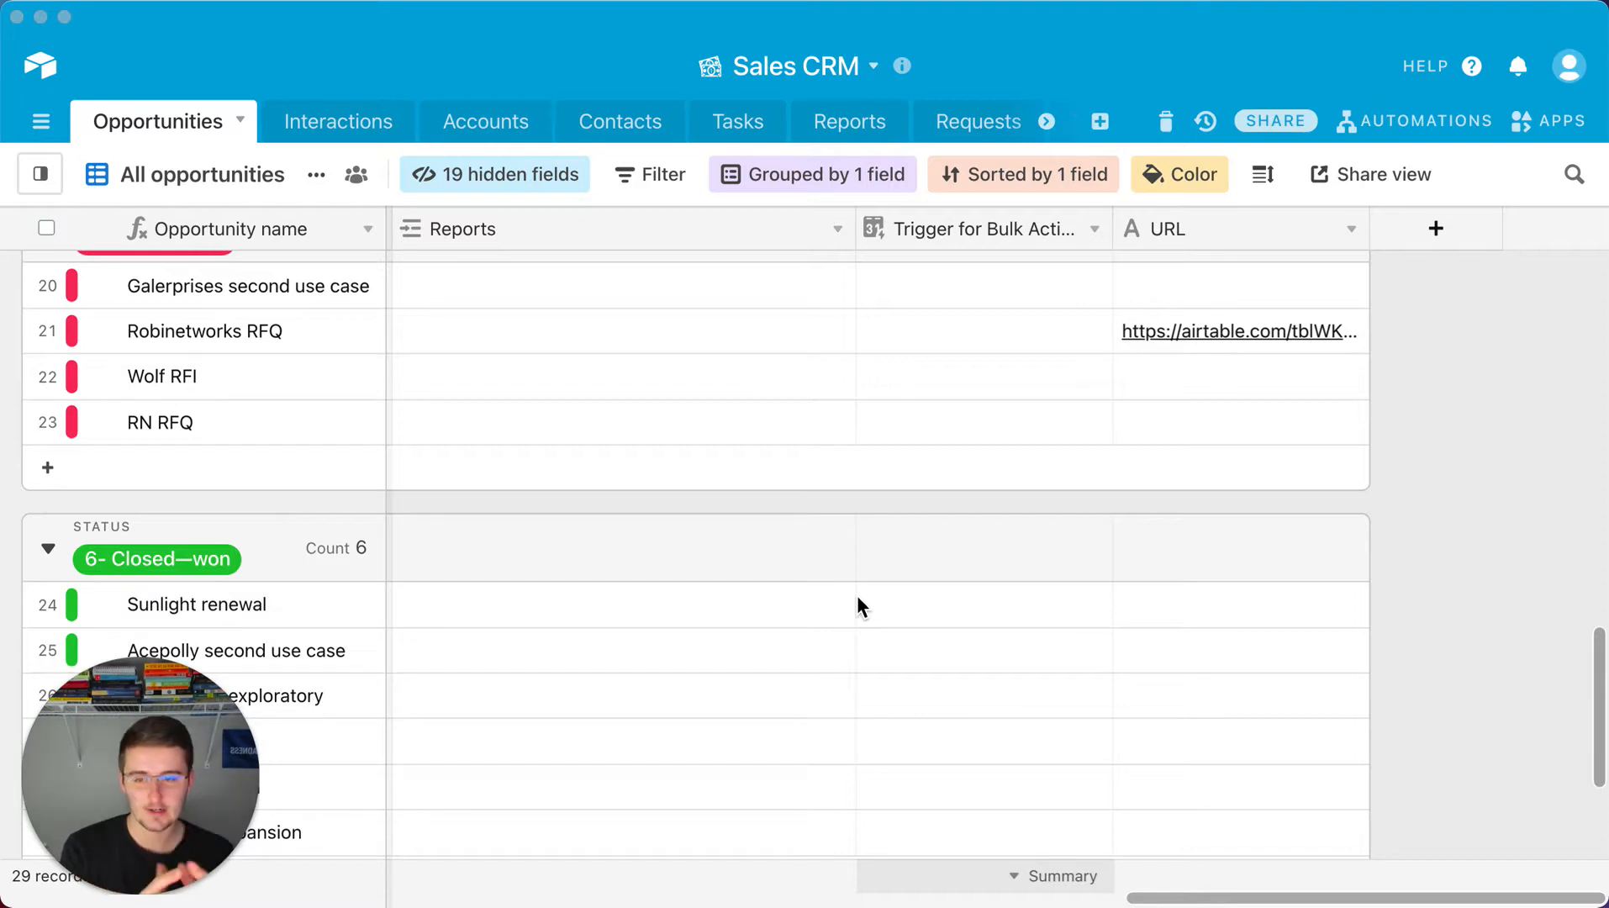
mouse_move(474, 718)
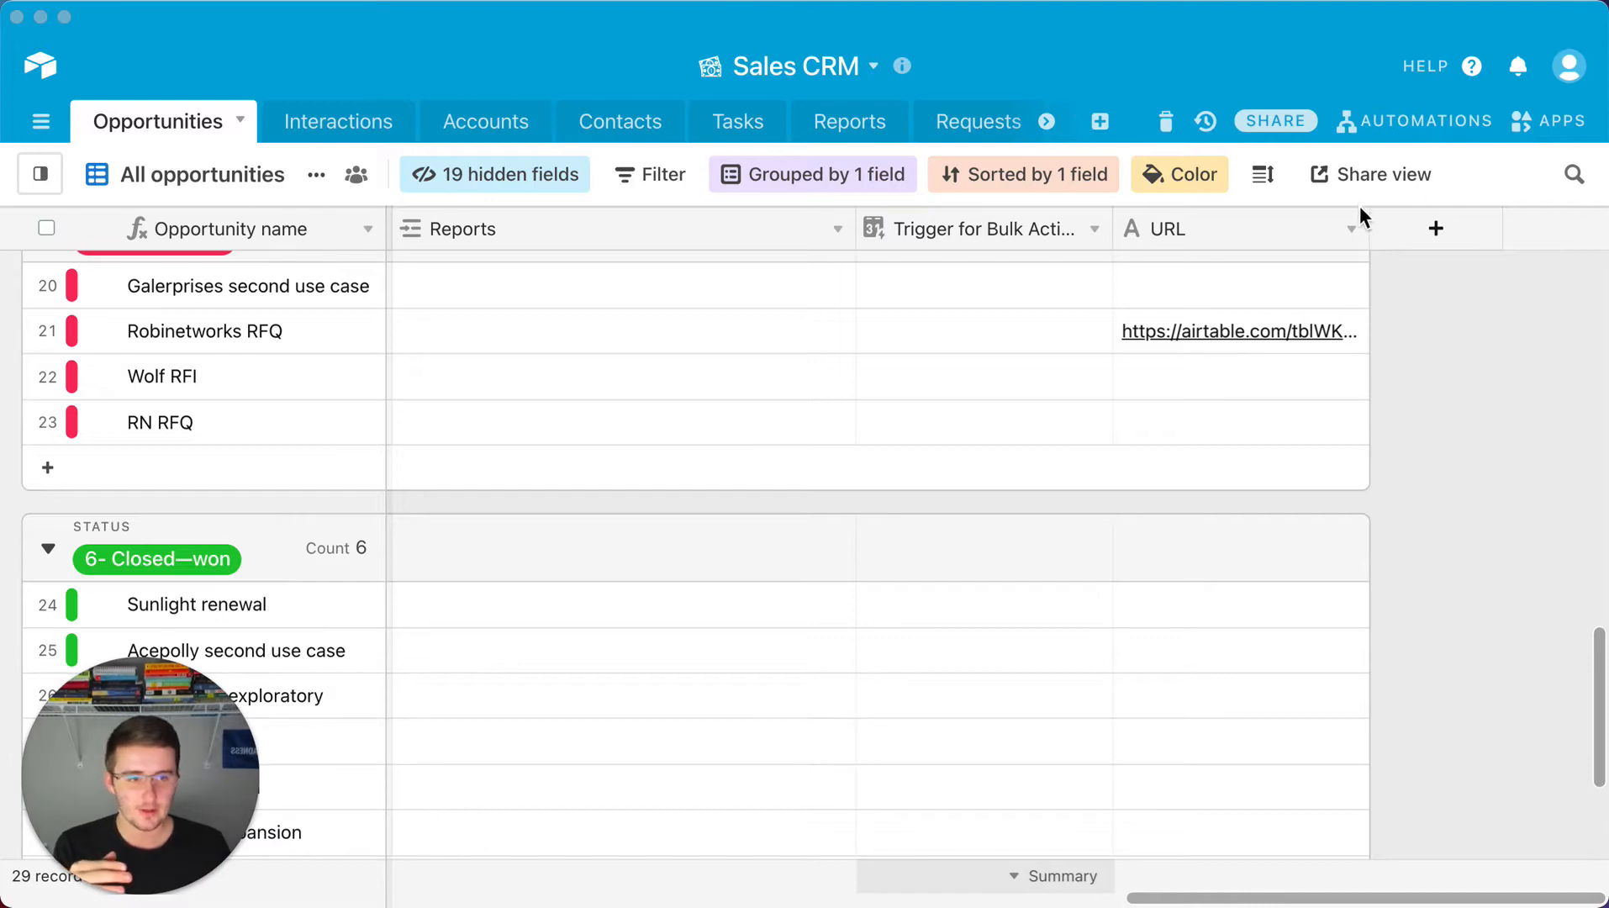
mouse_move(1372, 229)
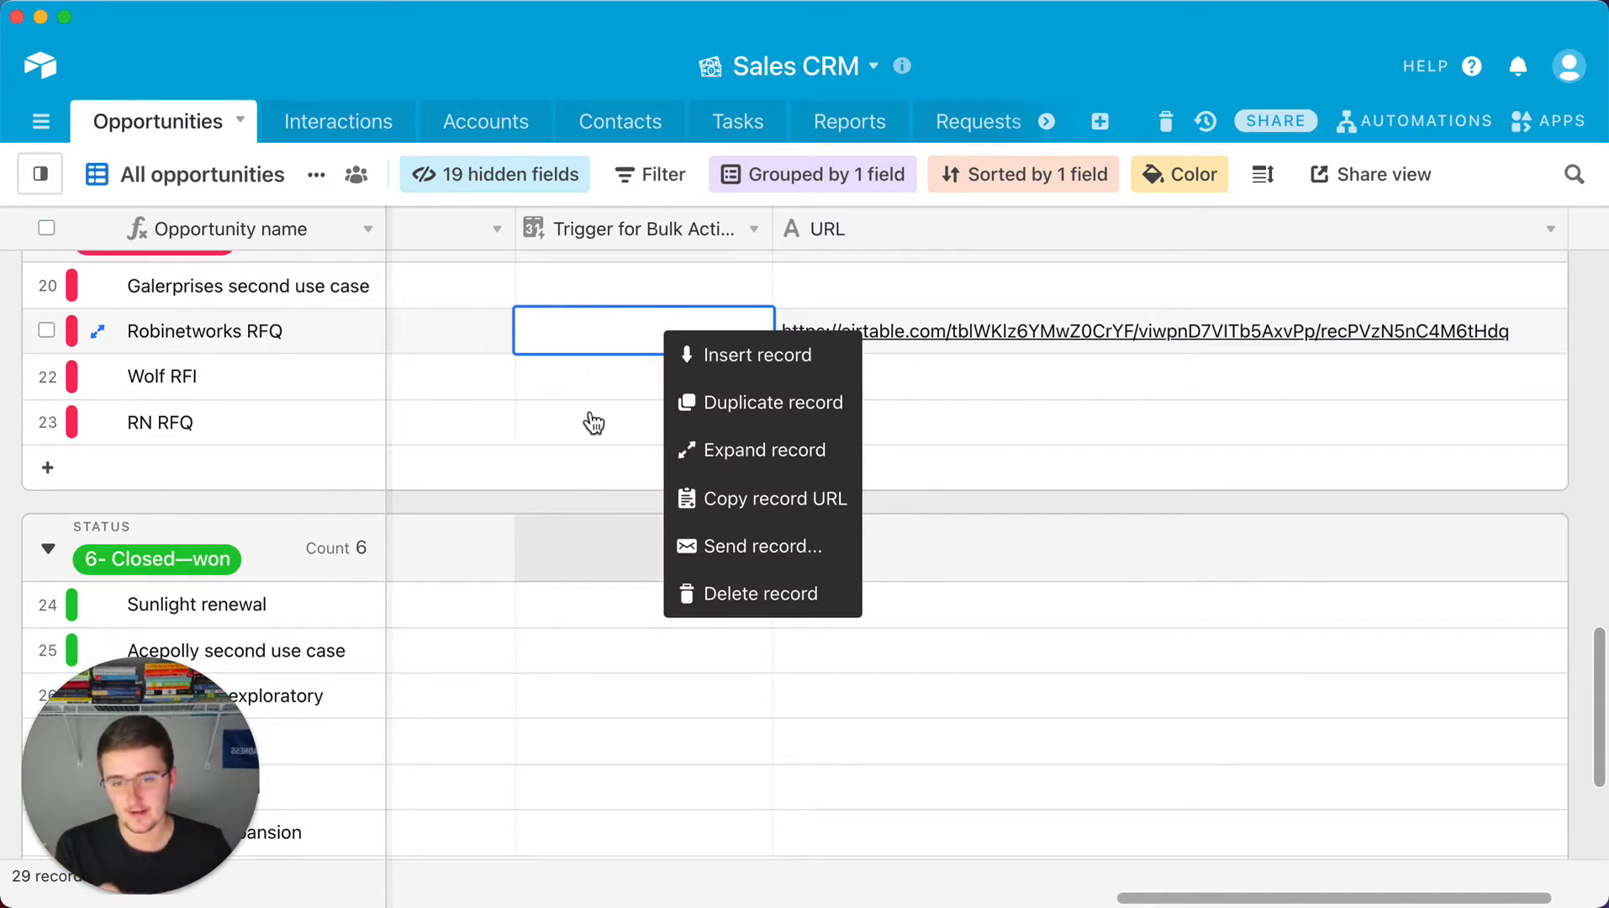
mouse_move(597, 323)
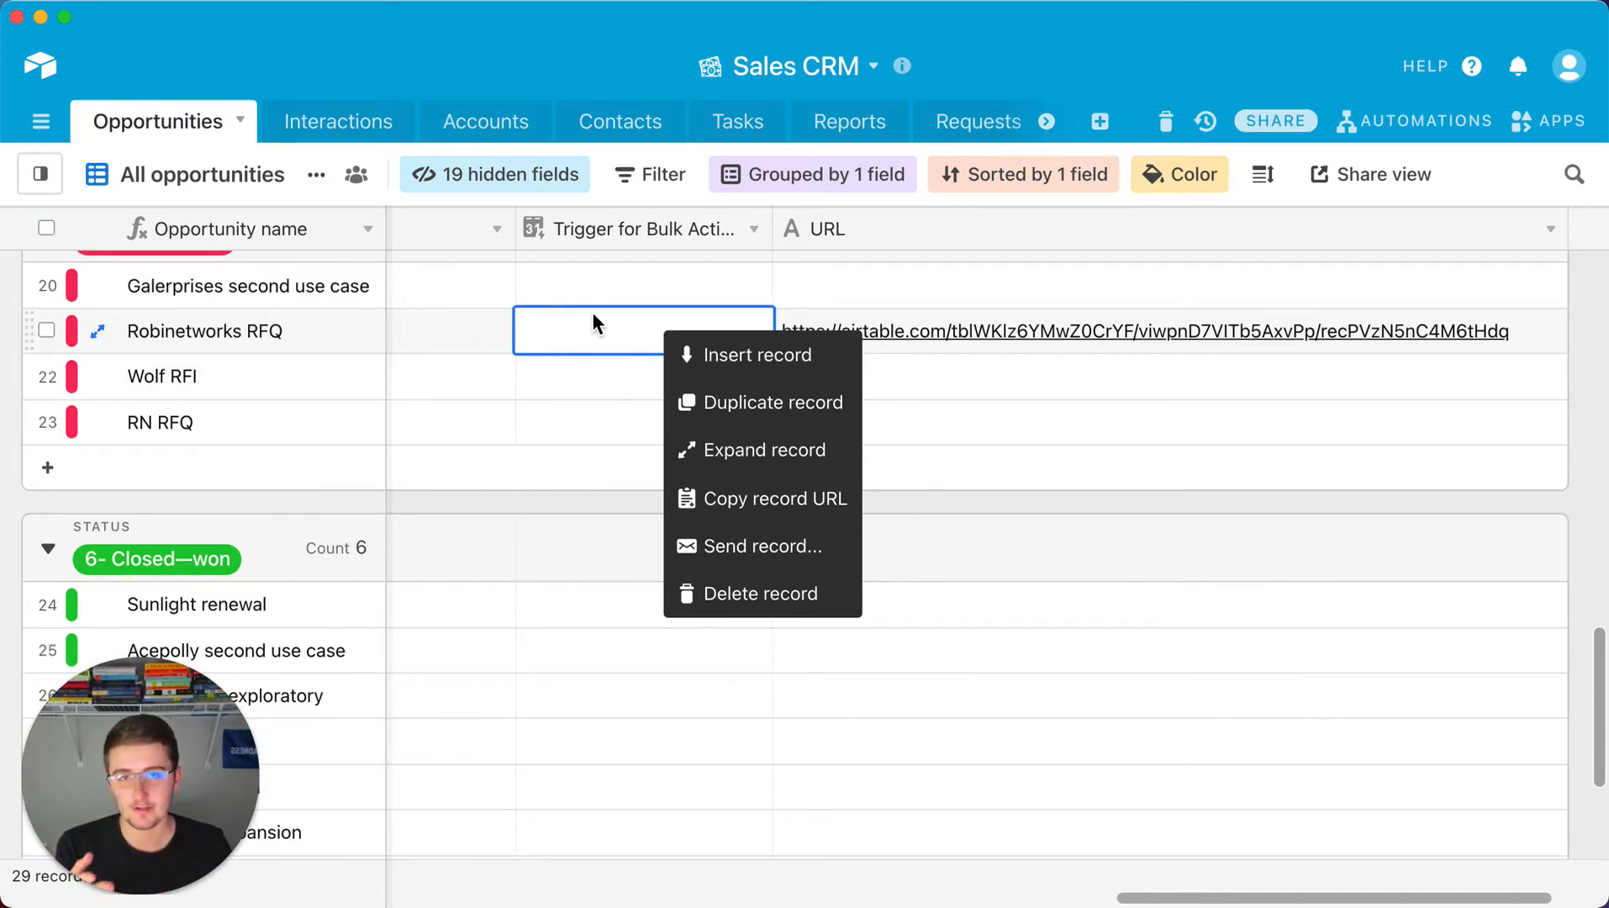
mouse_move(808, 510)
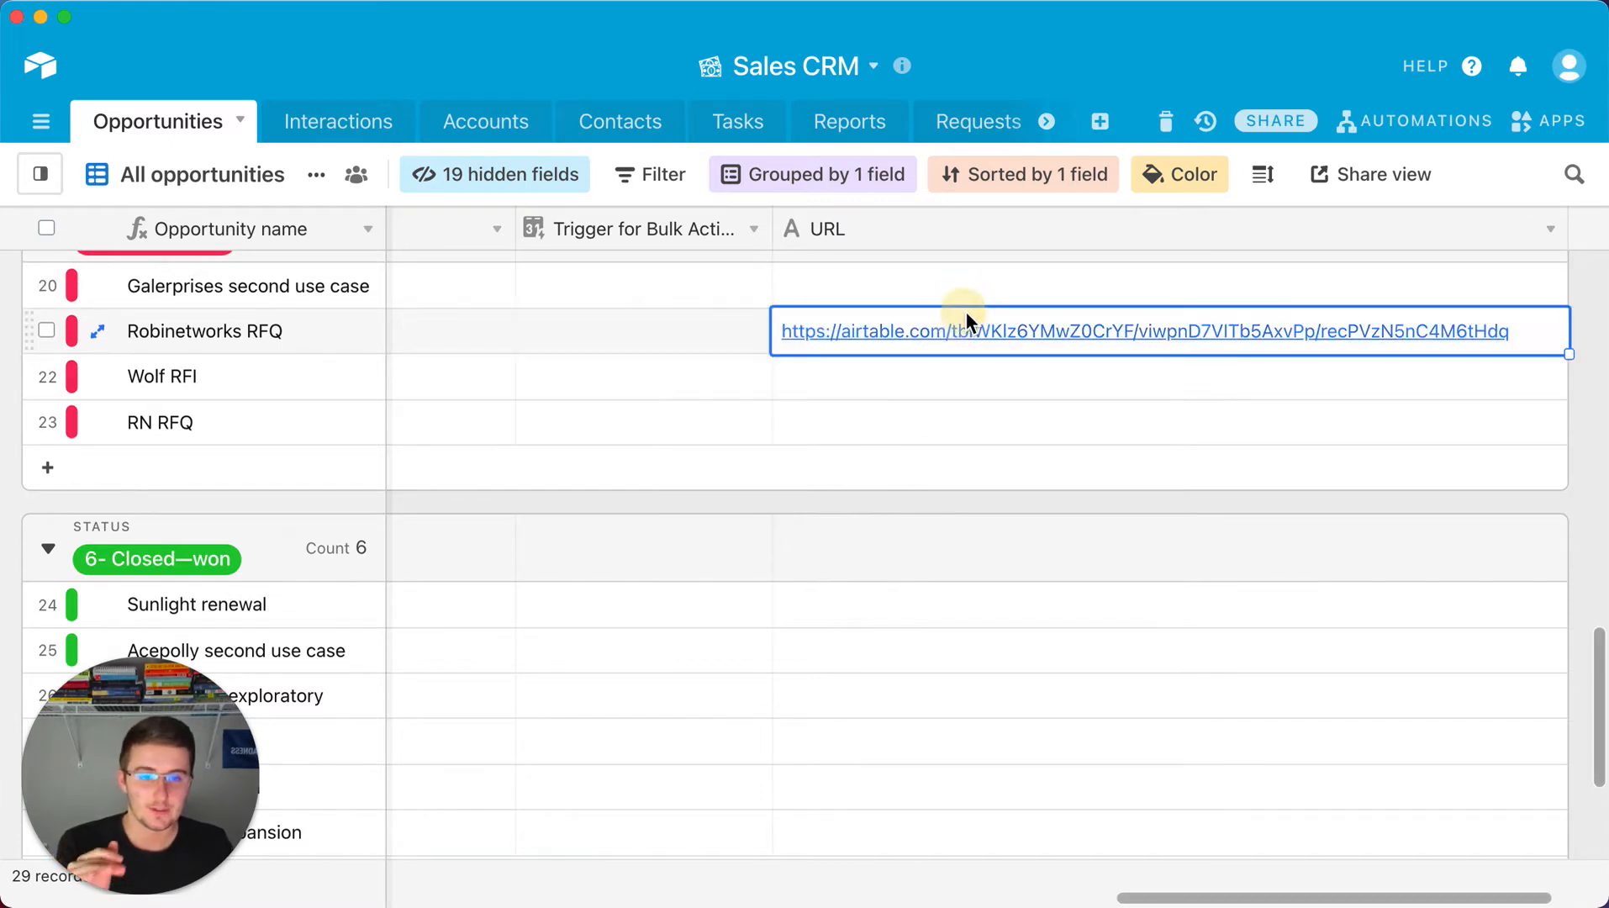
mouse_move(744, 329)
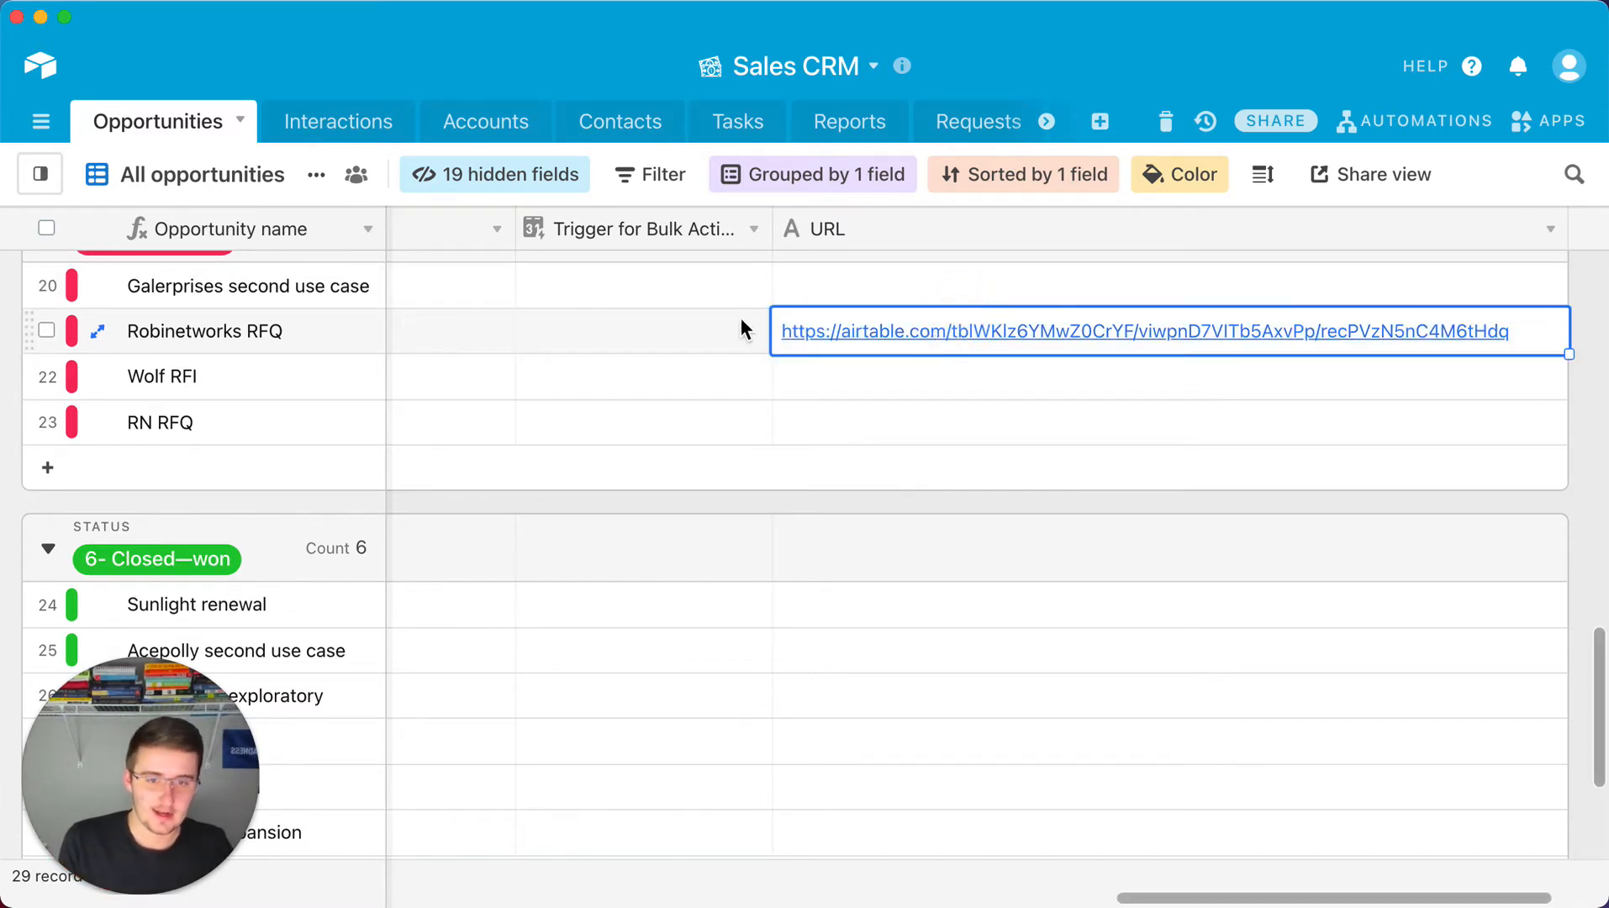
Deselect the URL cell showing Robinetworks RFQ's full record link
click(643, 331)
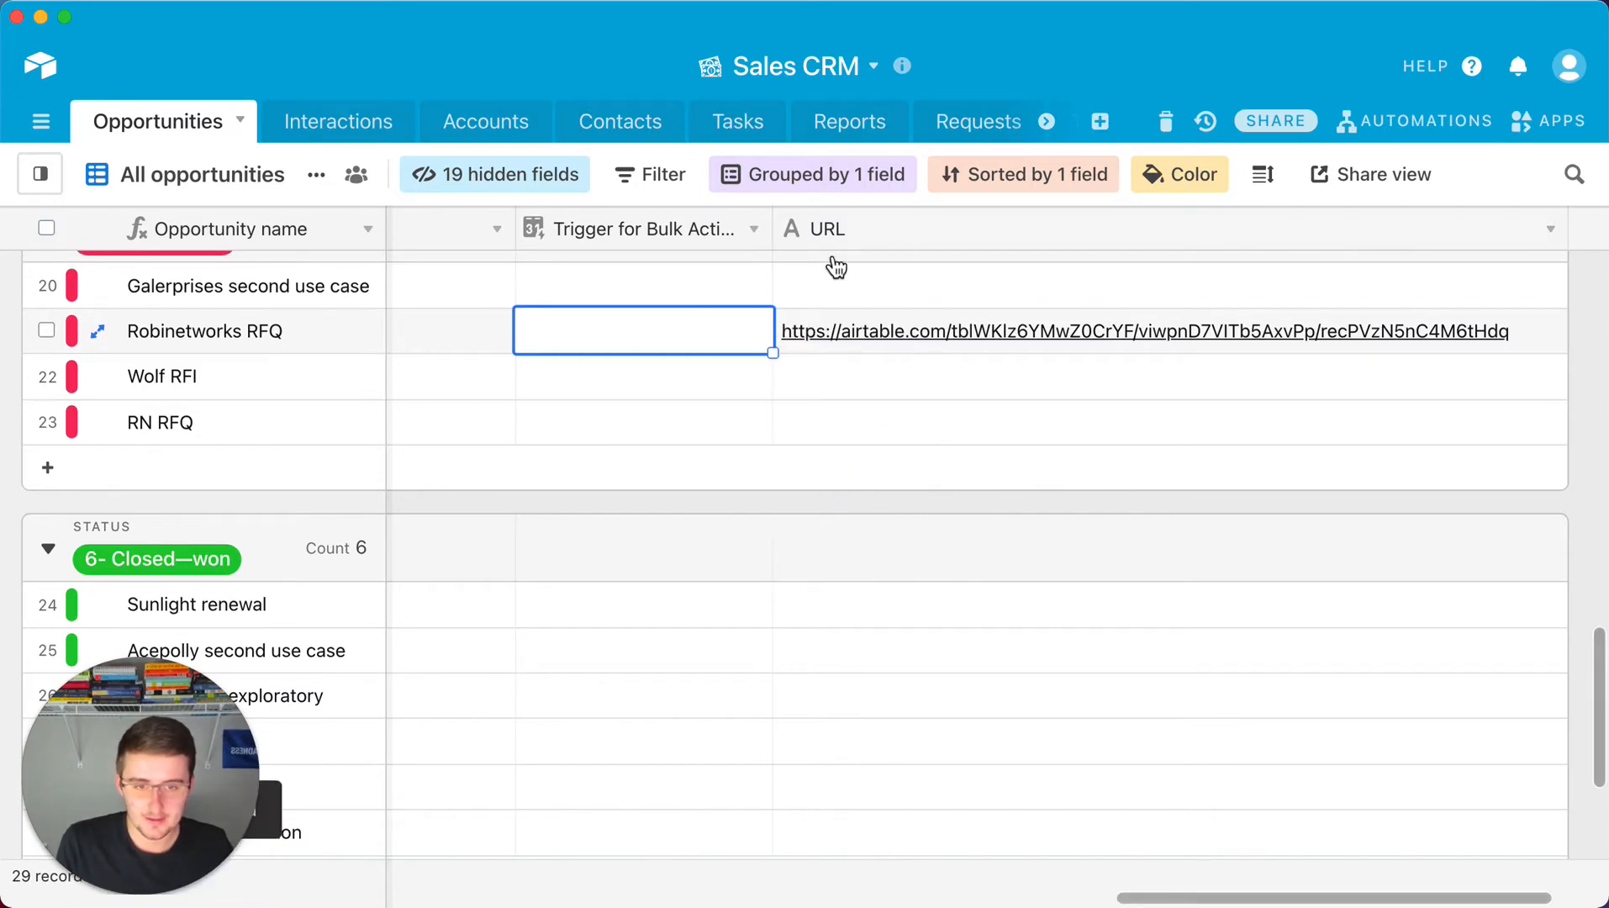
mouse_move(1557, 244)
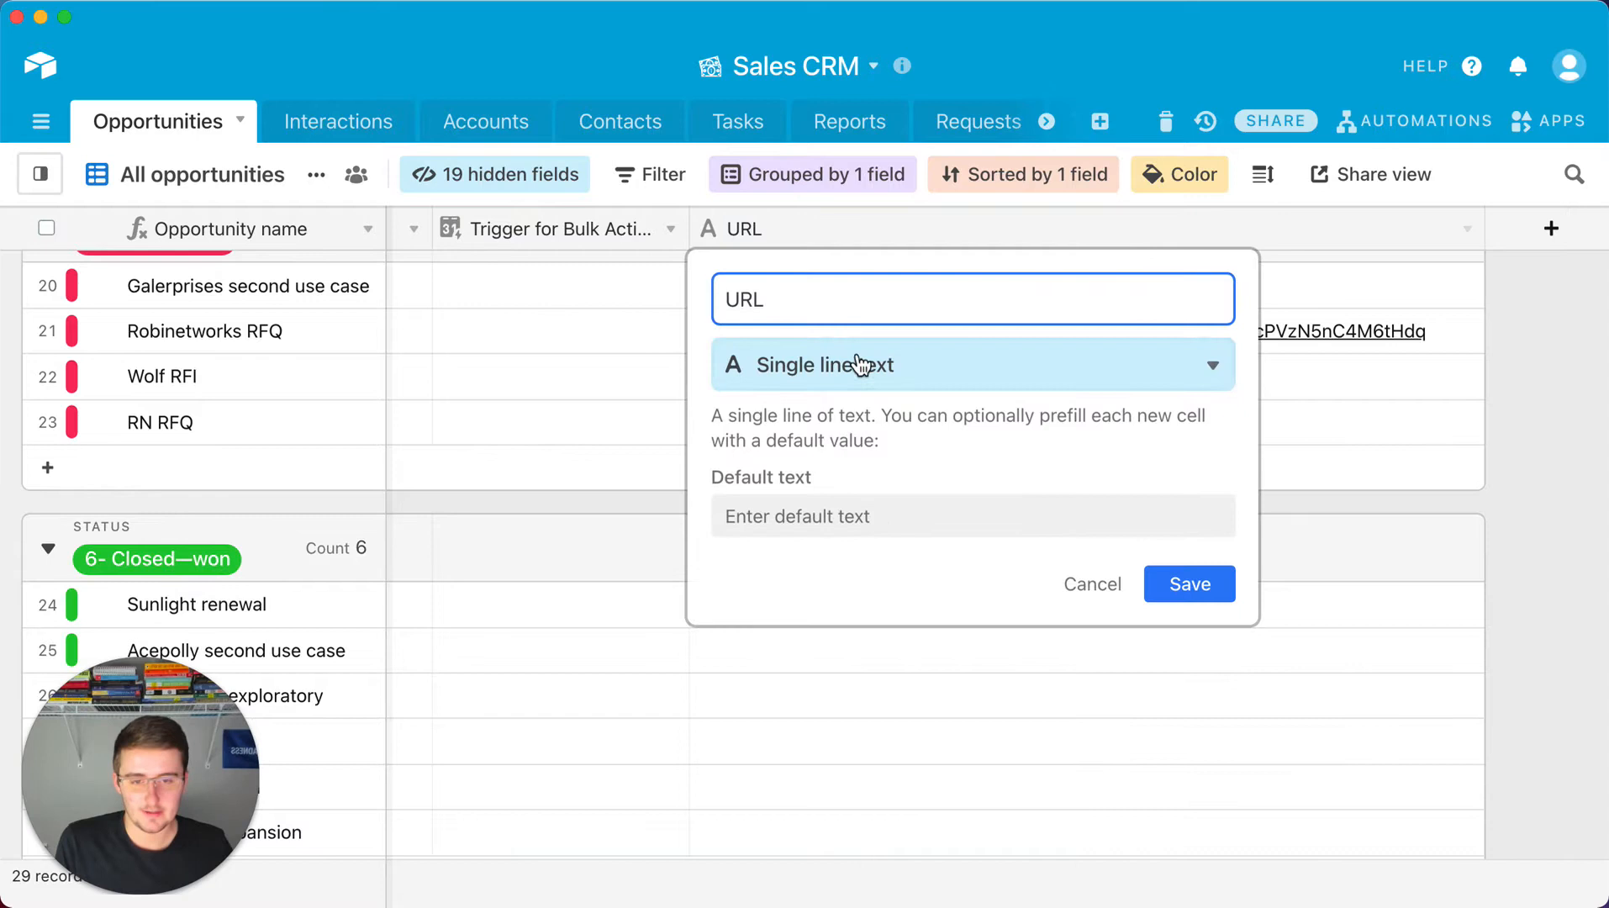
Change the URL field type to Formula and start a CONCATENATE() formula
click(970, 364)
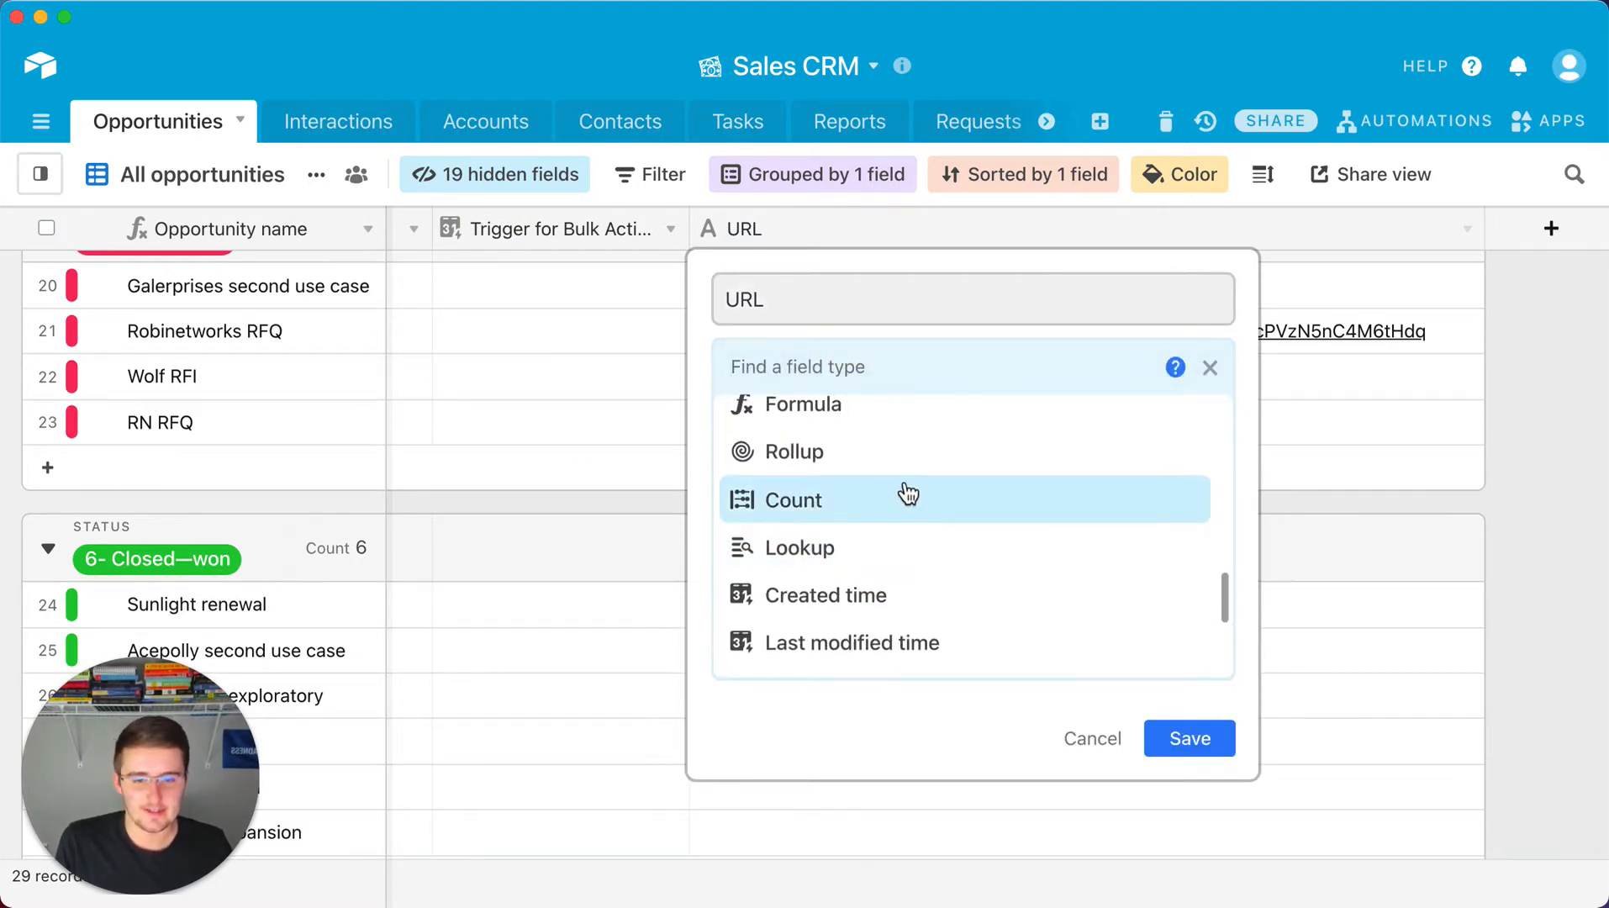
click(803, 403)
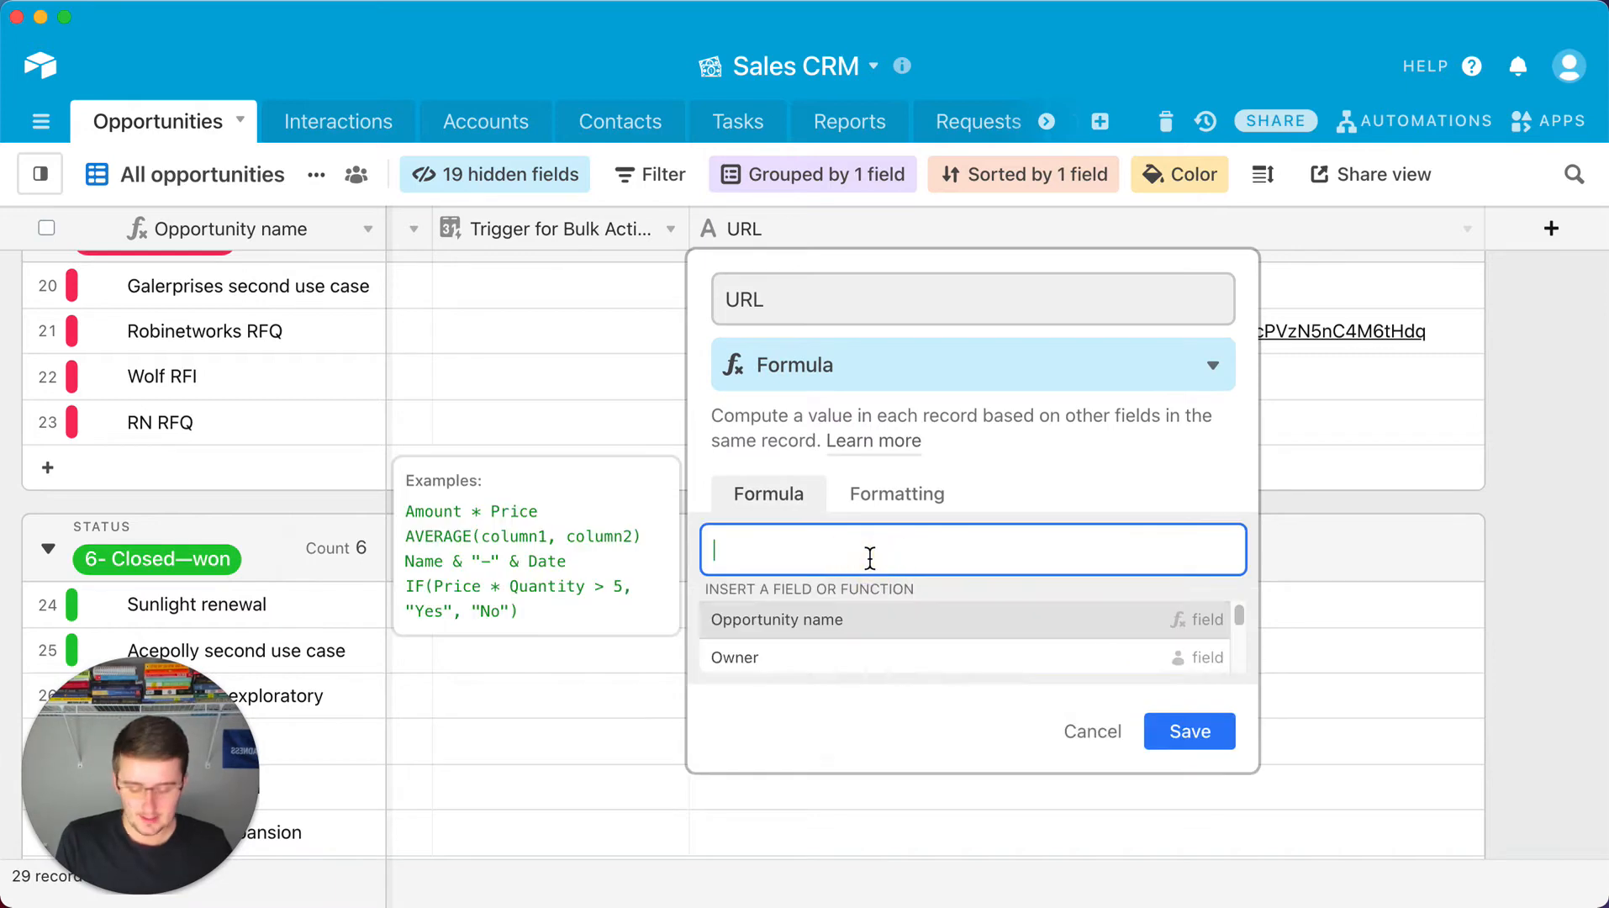
text(conc)
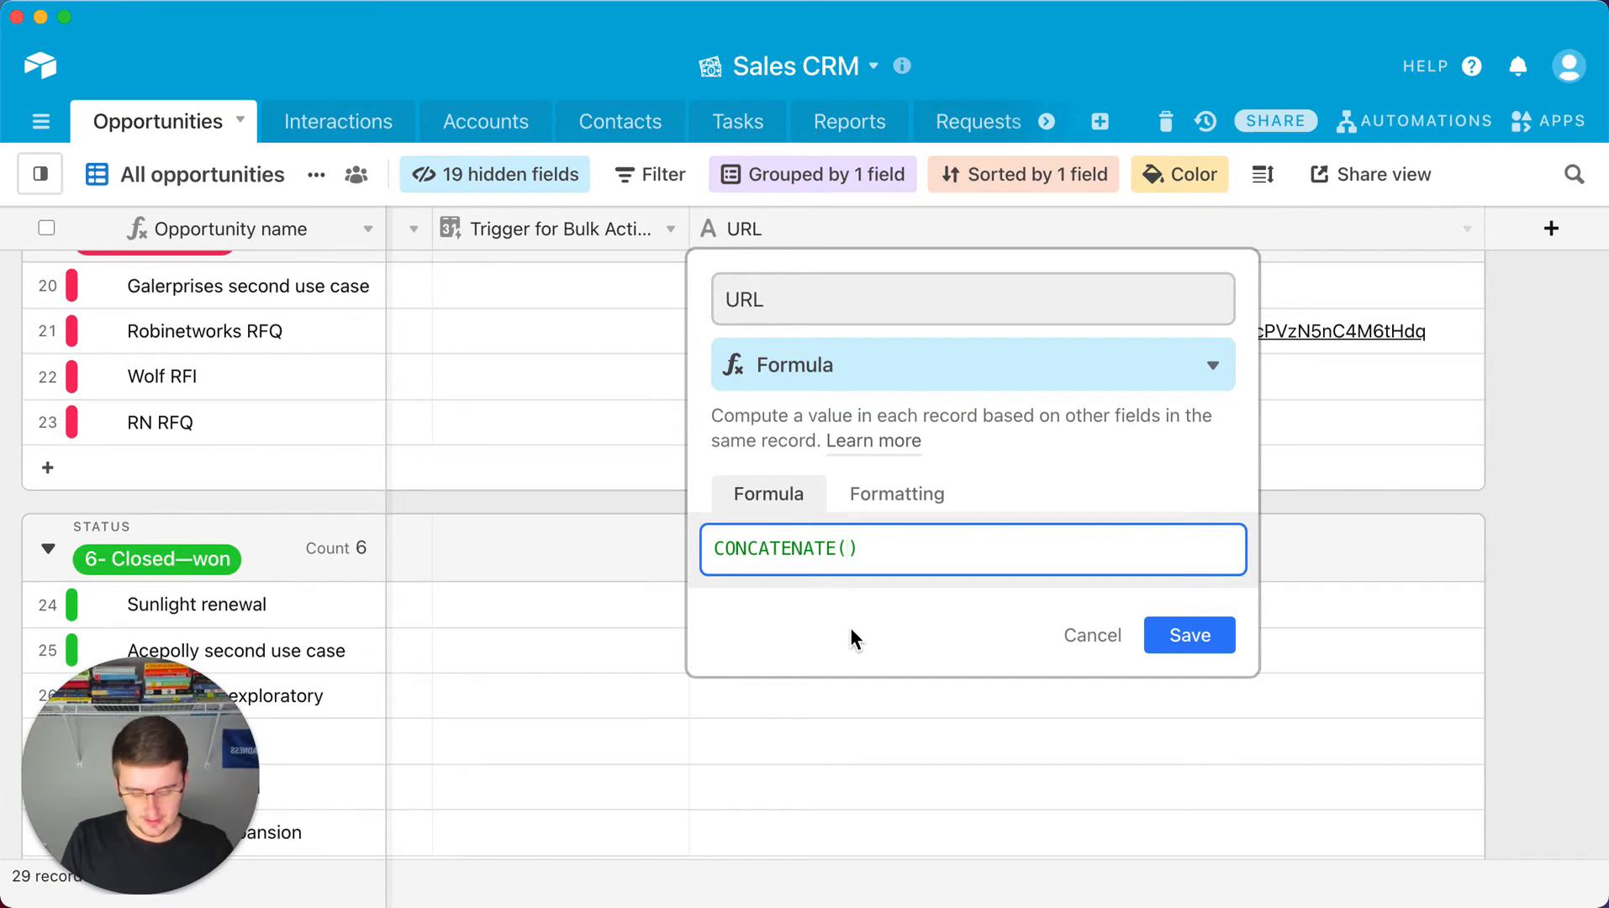
text(tr)
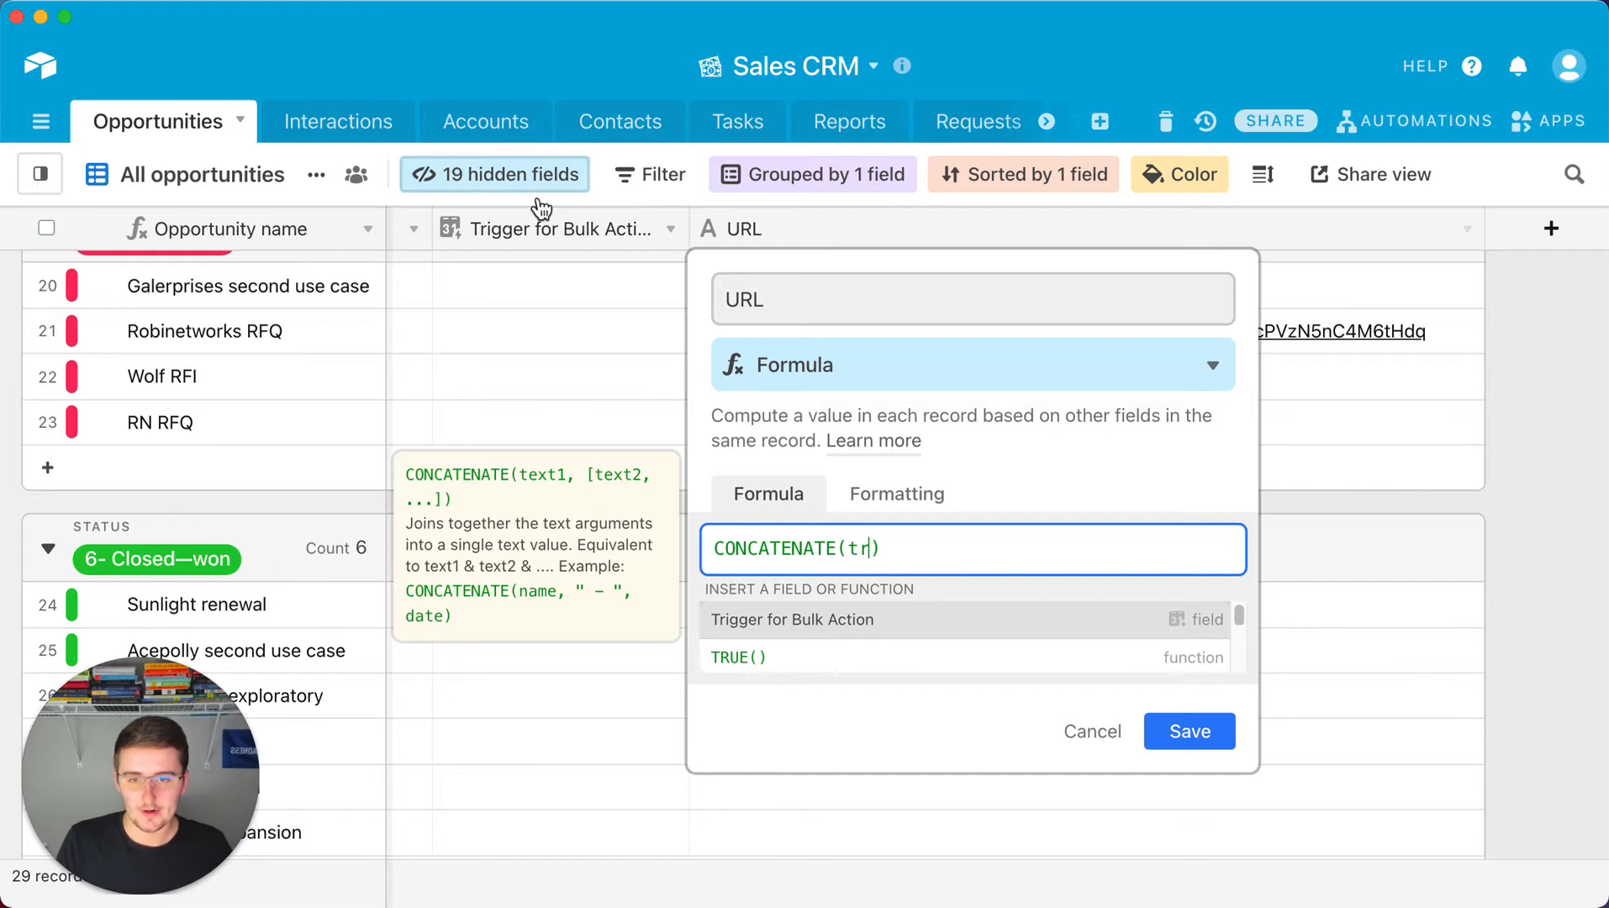
mouse_move(600, 479)
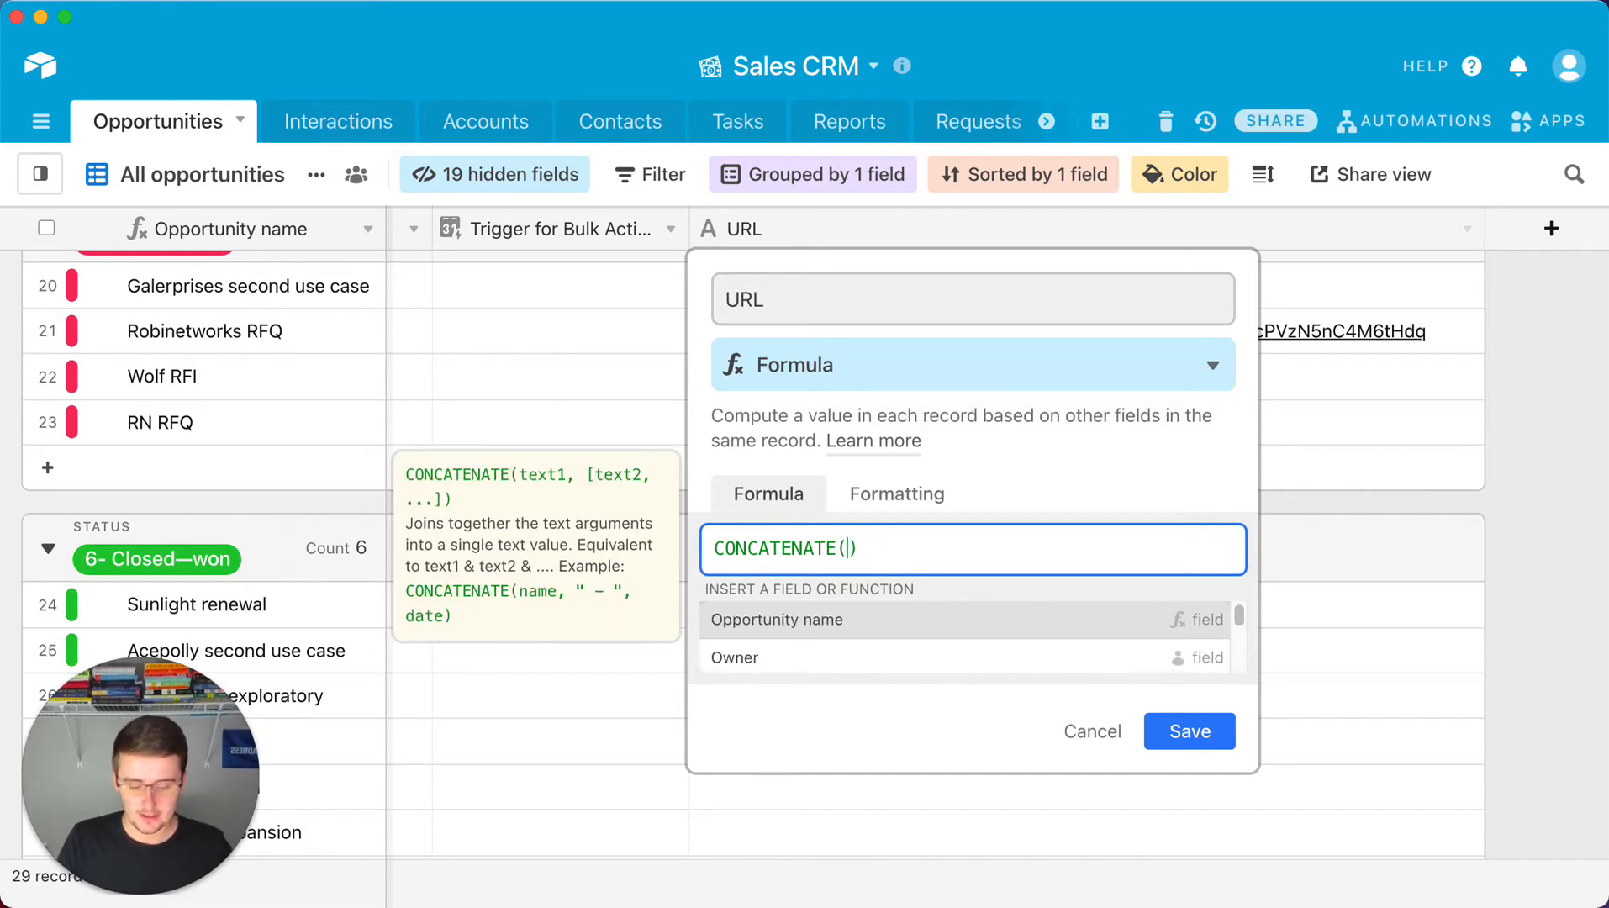
Set the formula to CONCATENATE the quoted view URL with RECORD_ID(), and save
text(")
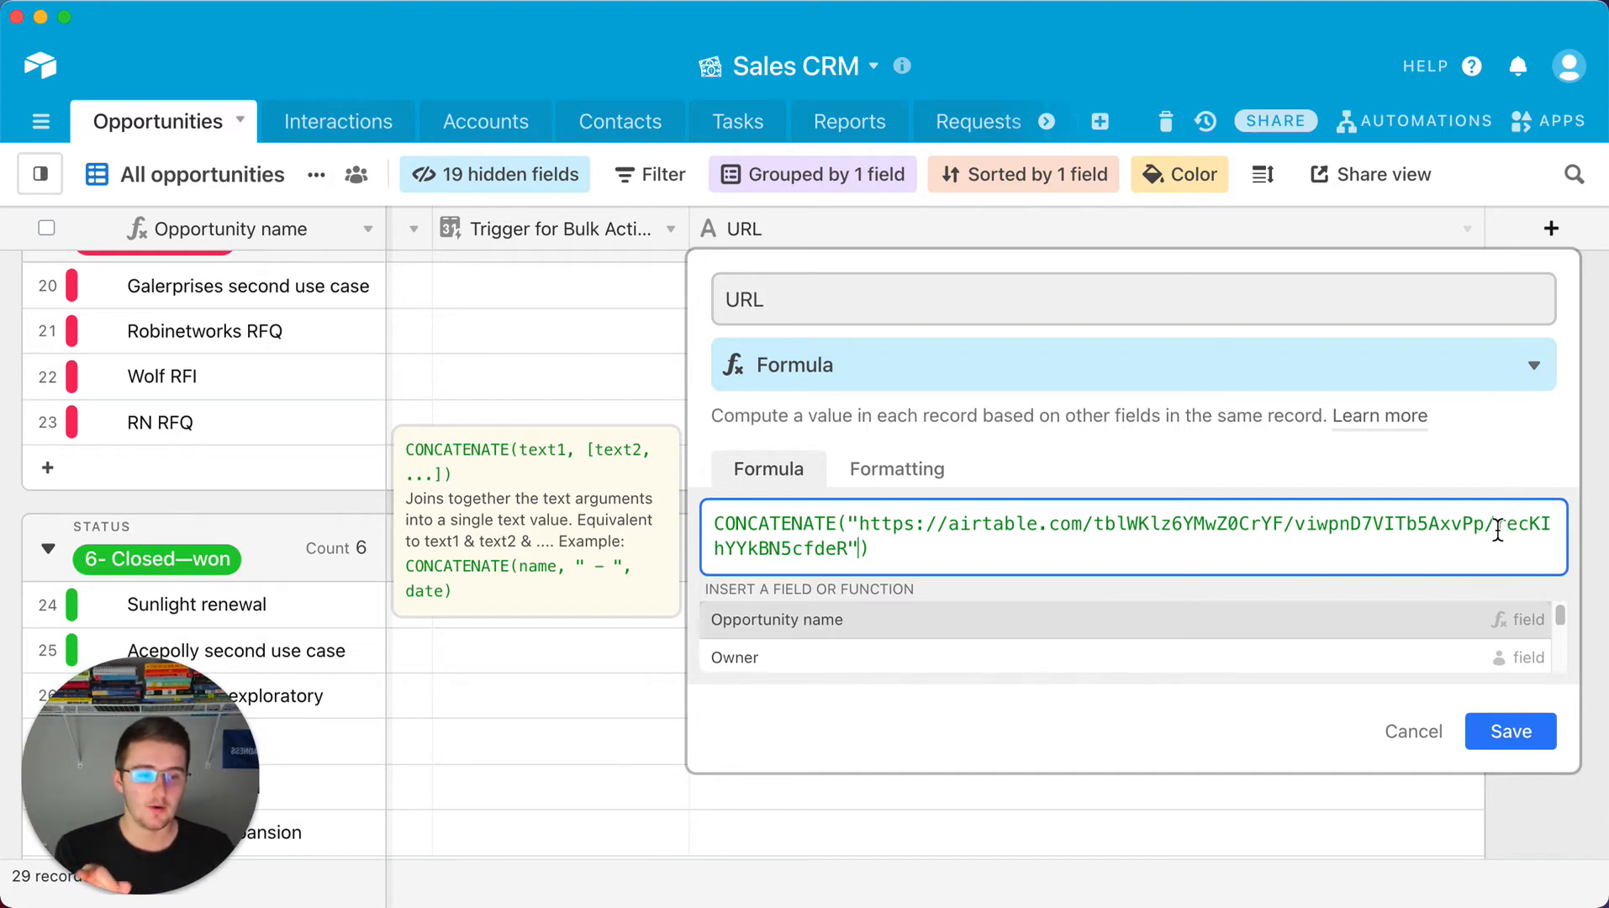
double_click(1487, 523)
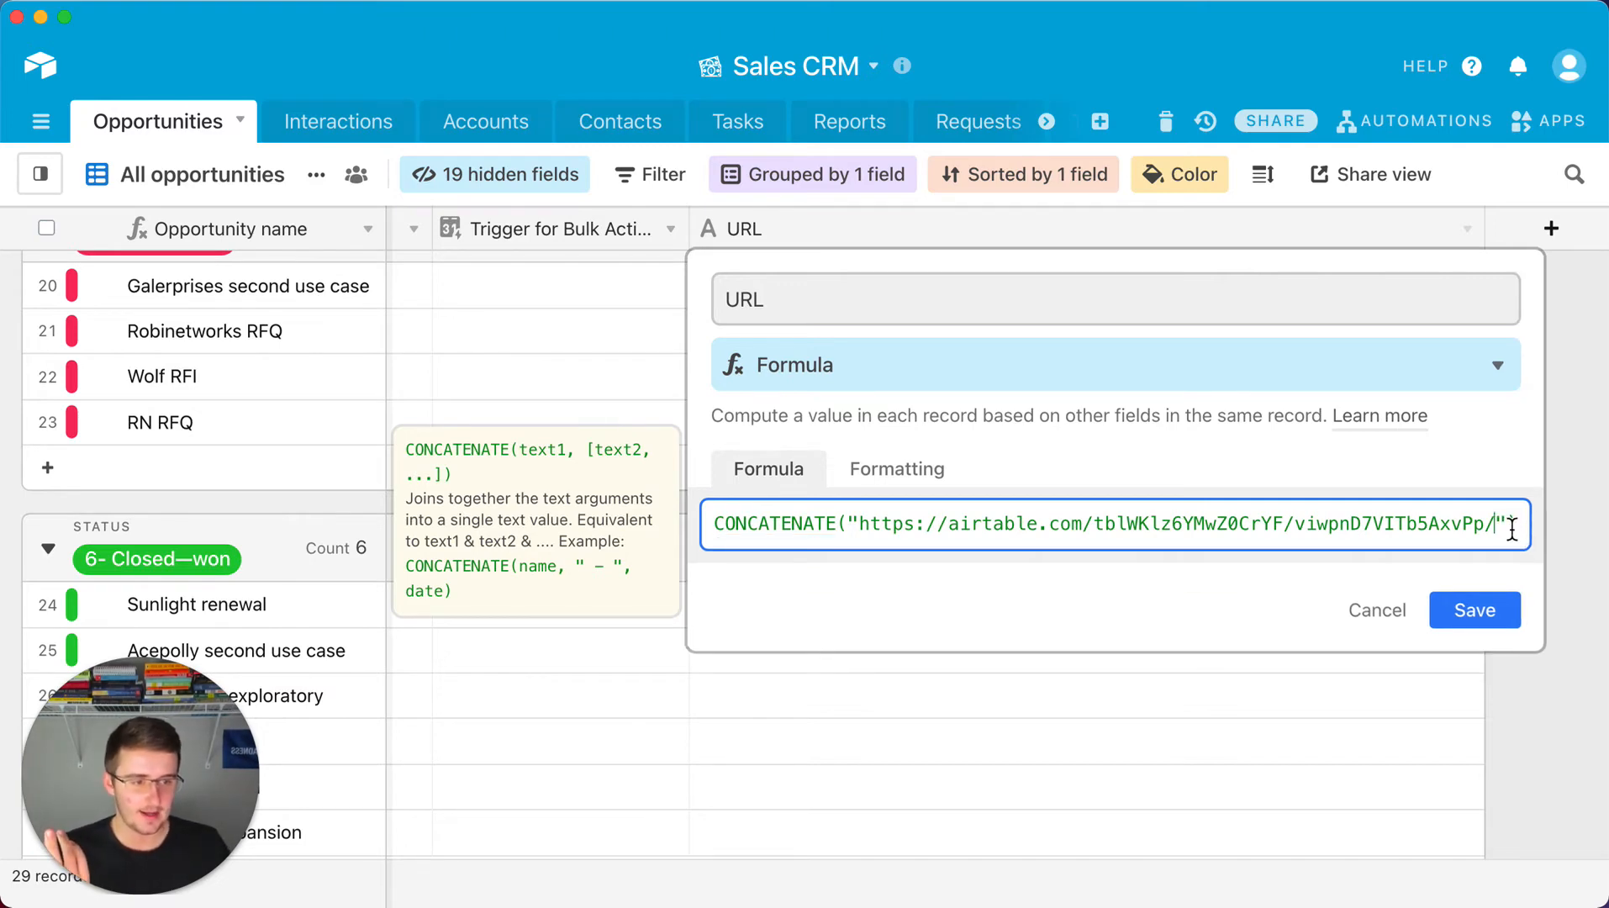
text(,RECORD_ID()))
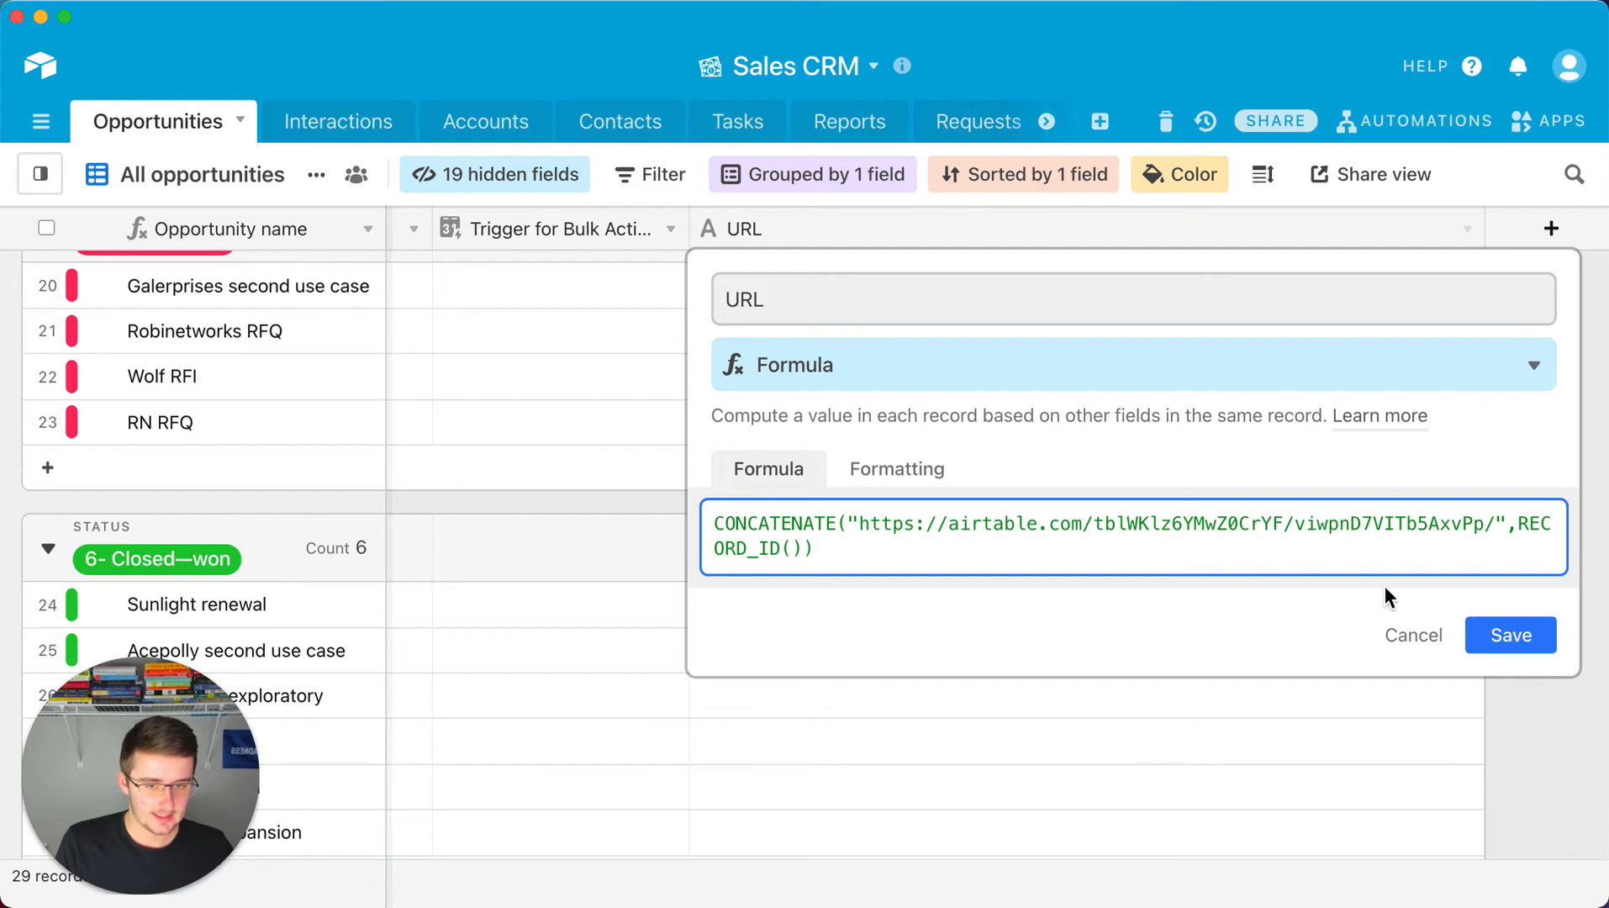
click(1508, 634)
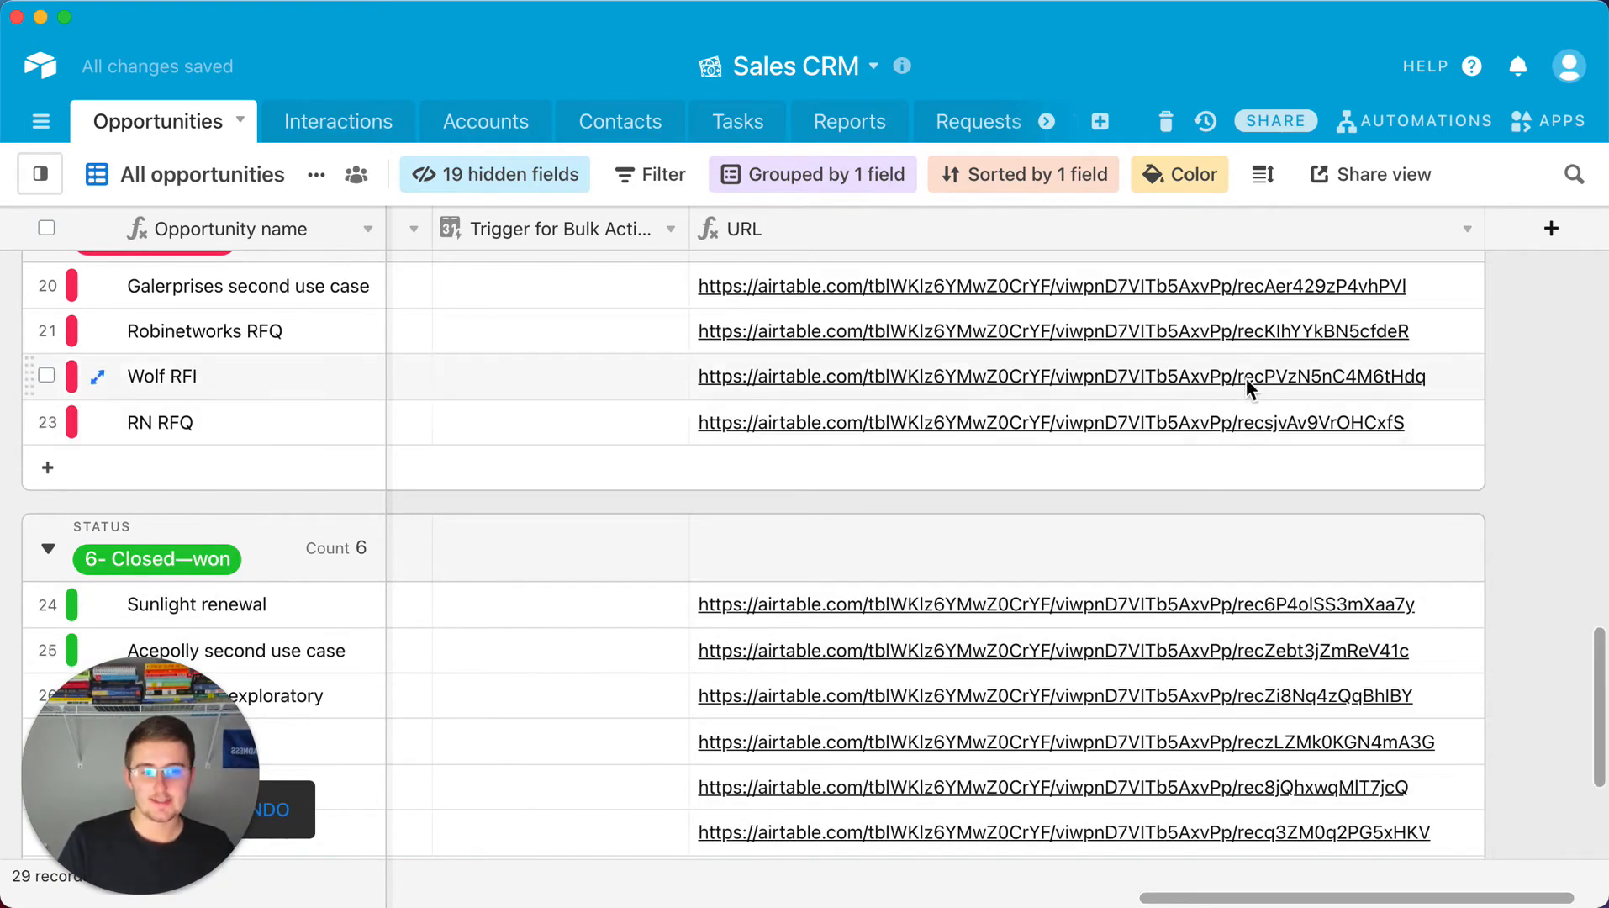
mouse_move(1500, 377)
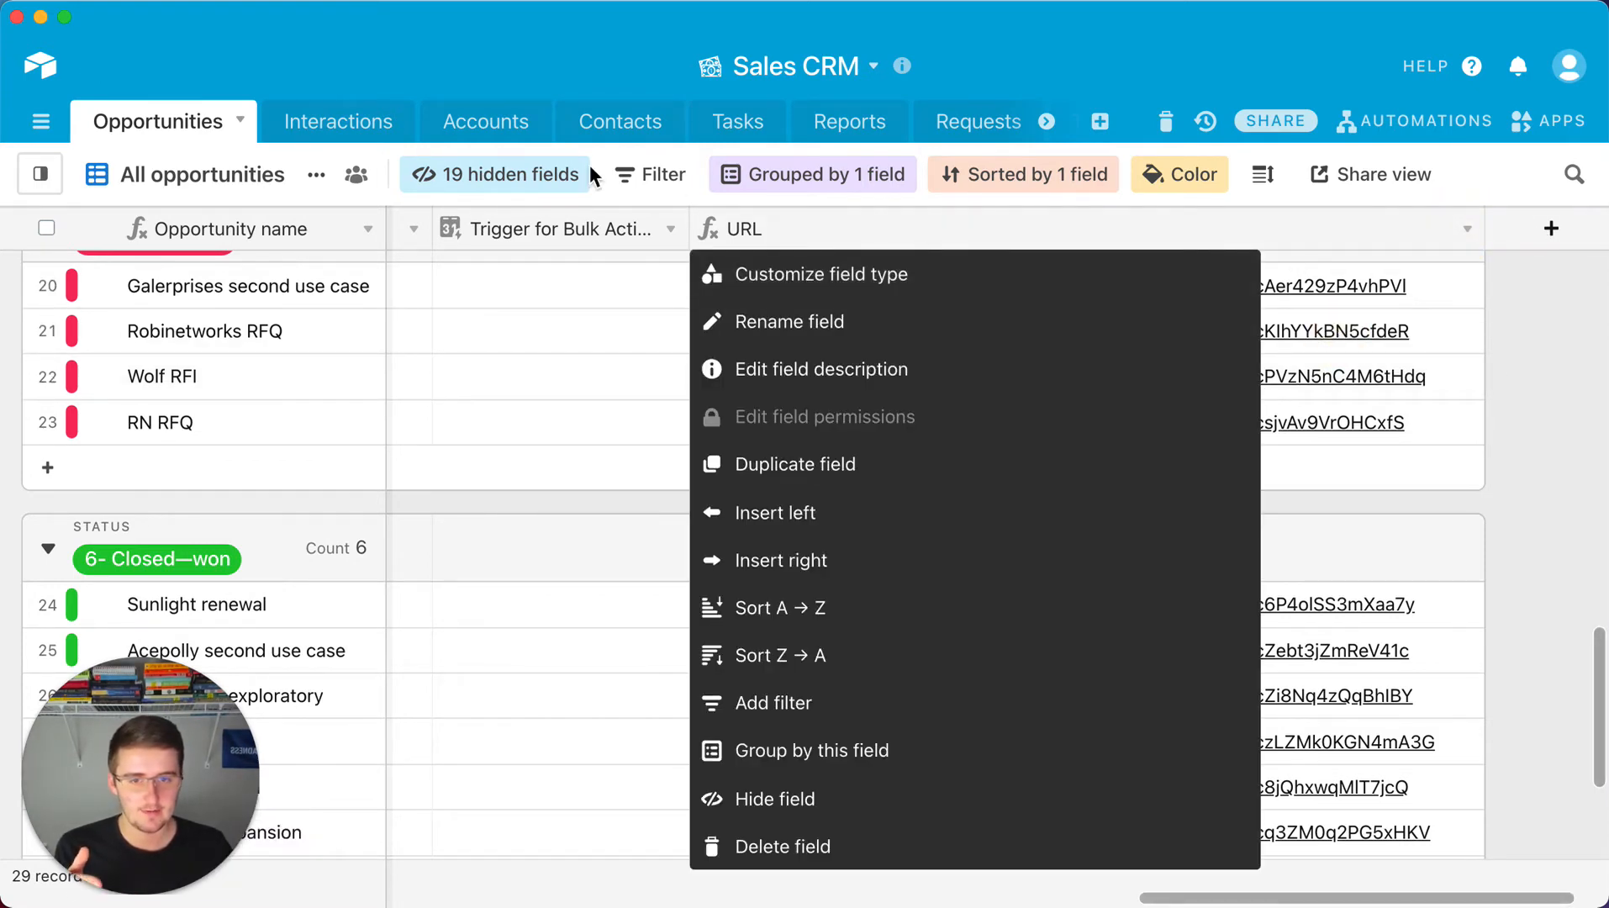
click(1381, 173)
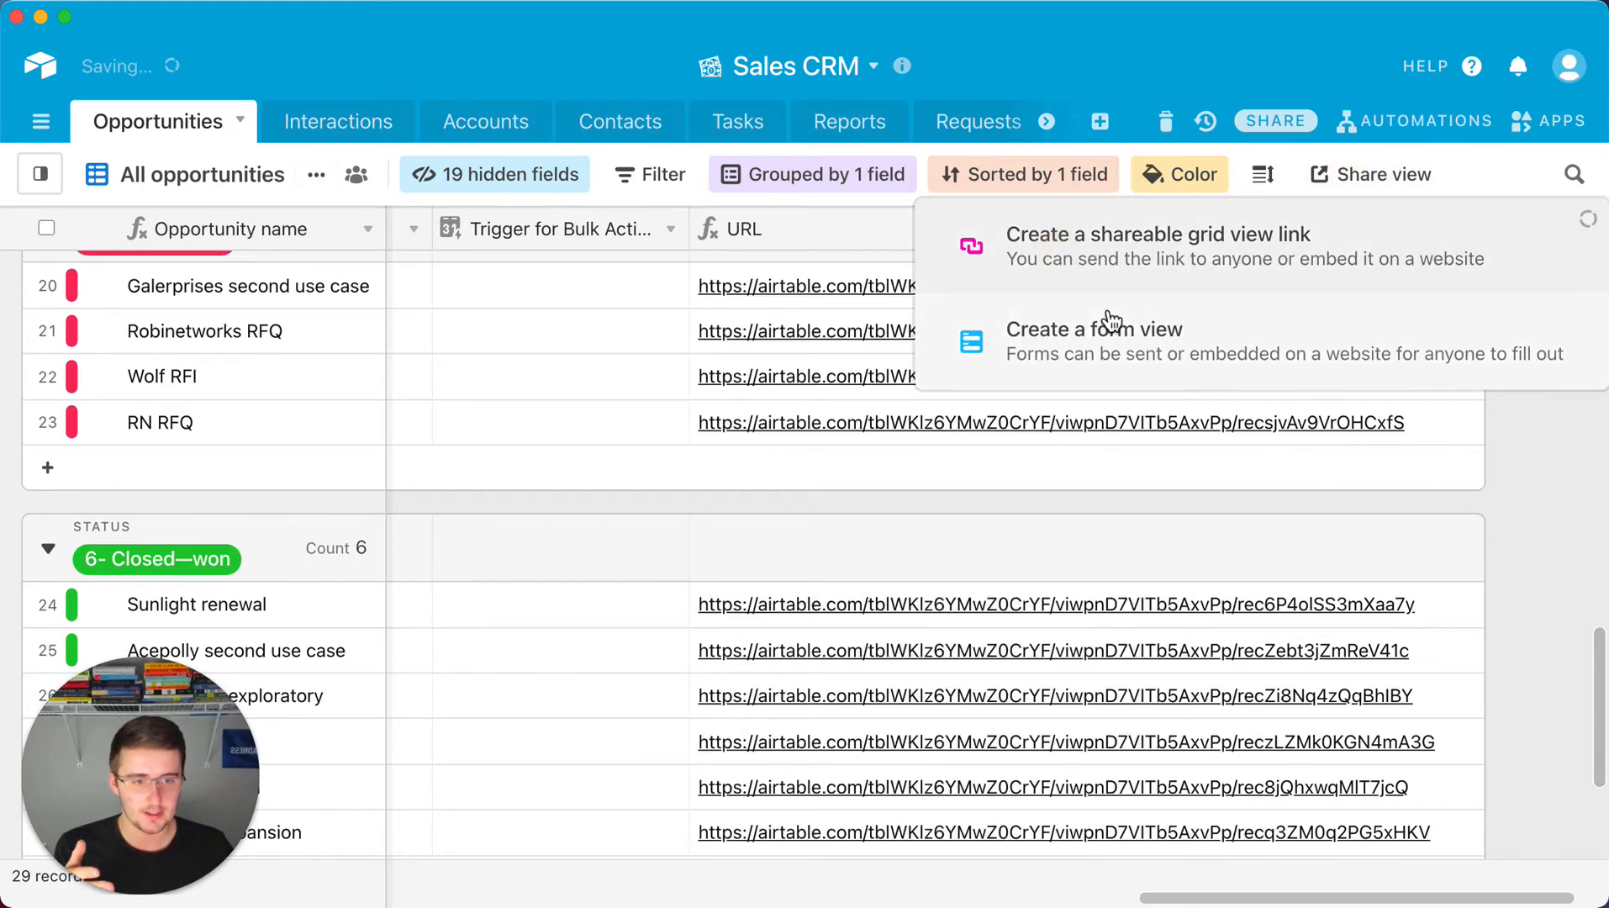
click(1158, 233)
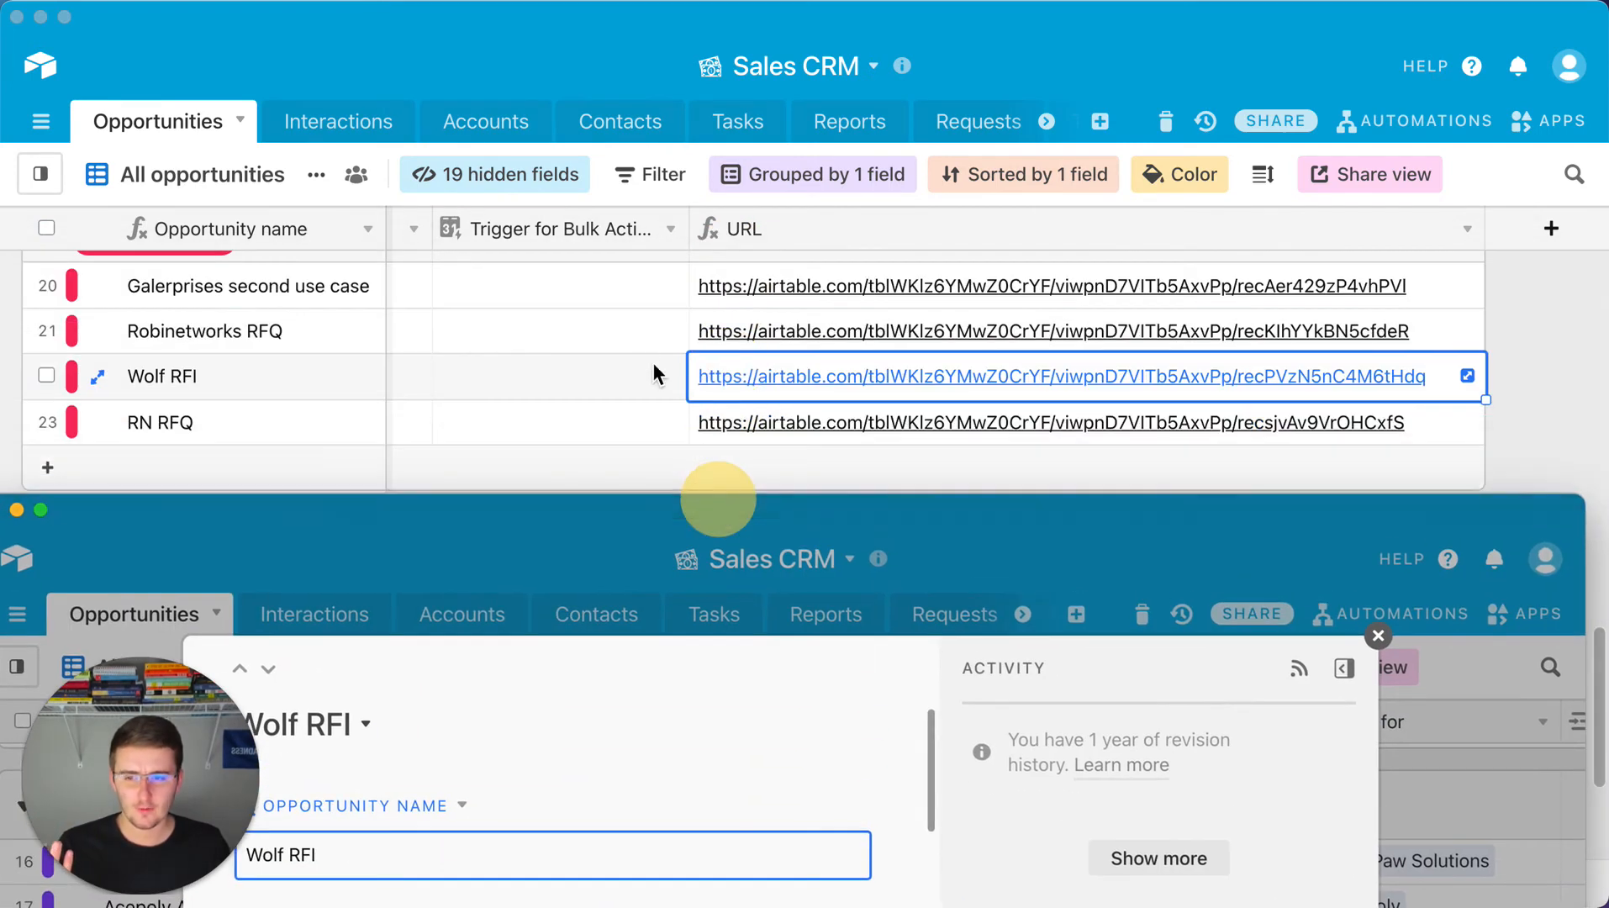
drag(718, 501, 375, 502)
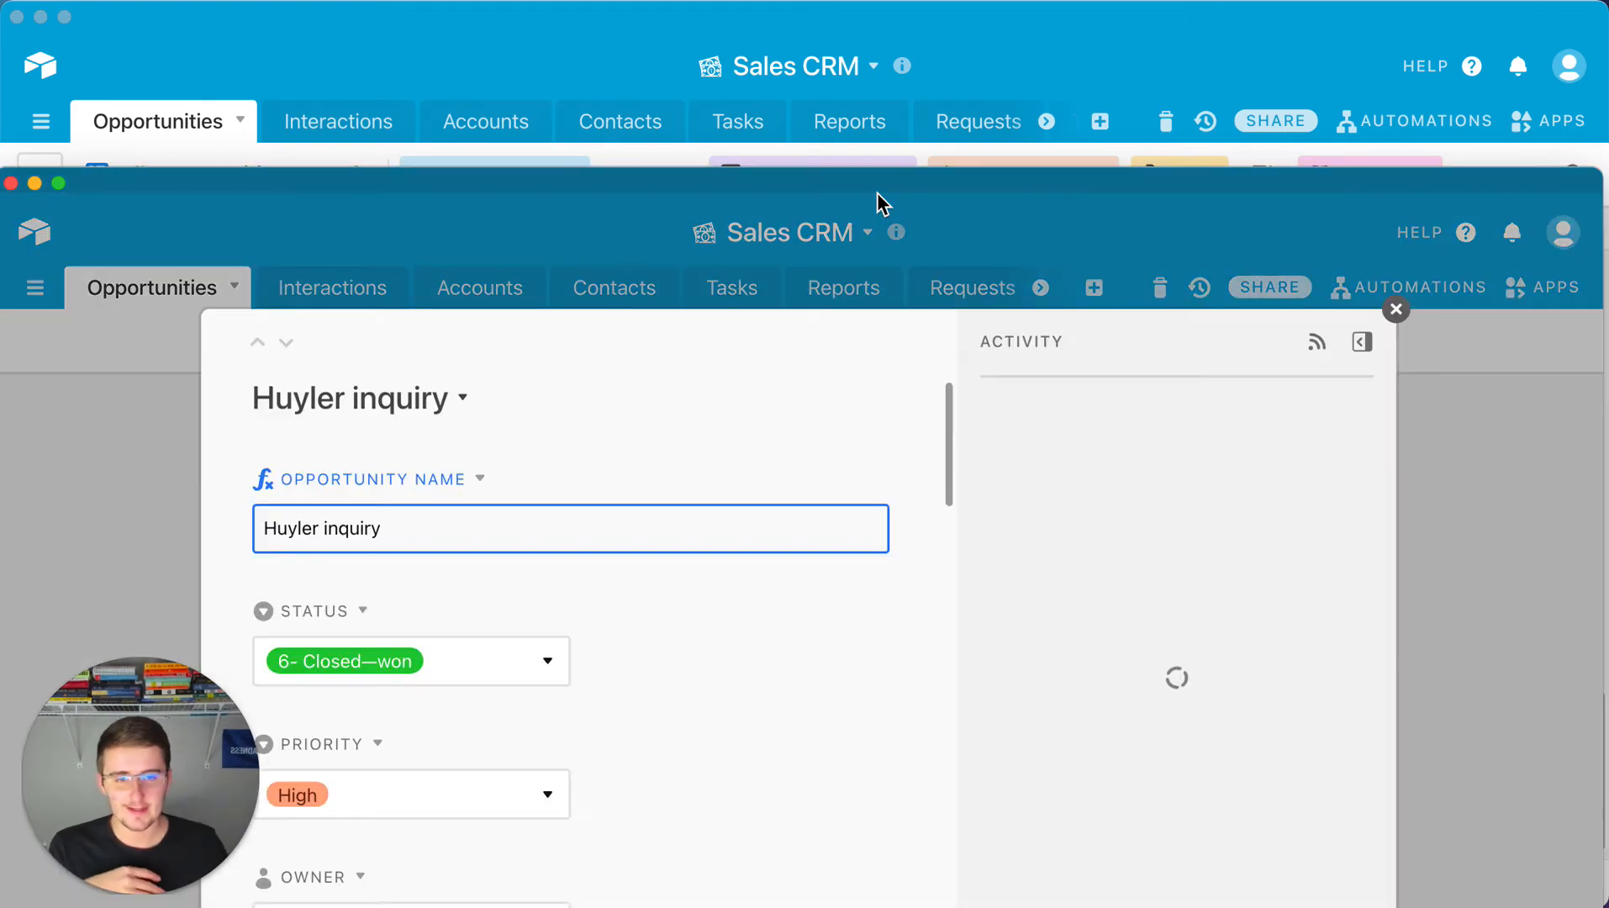
click(1395, 309)
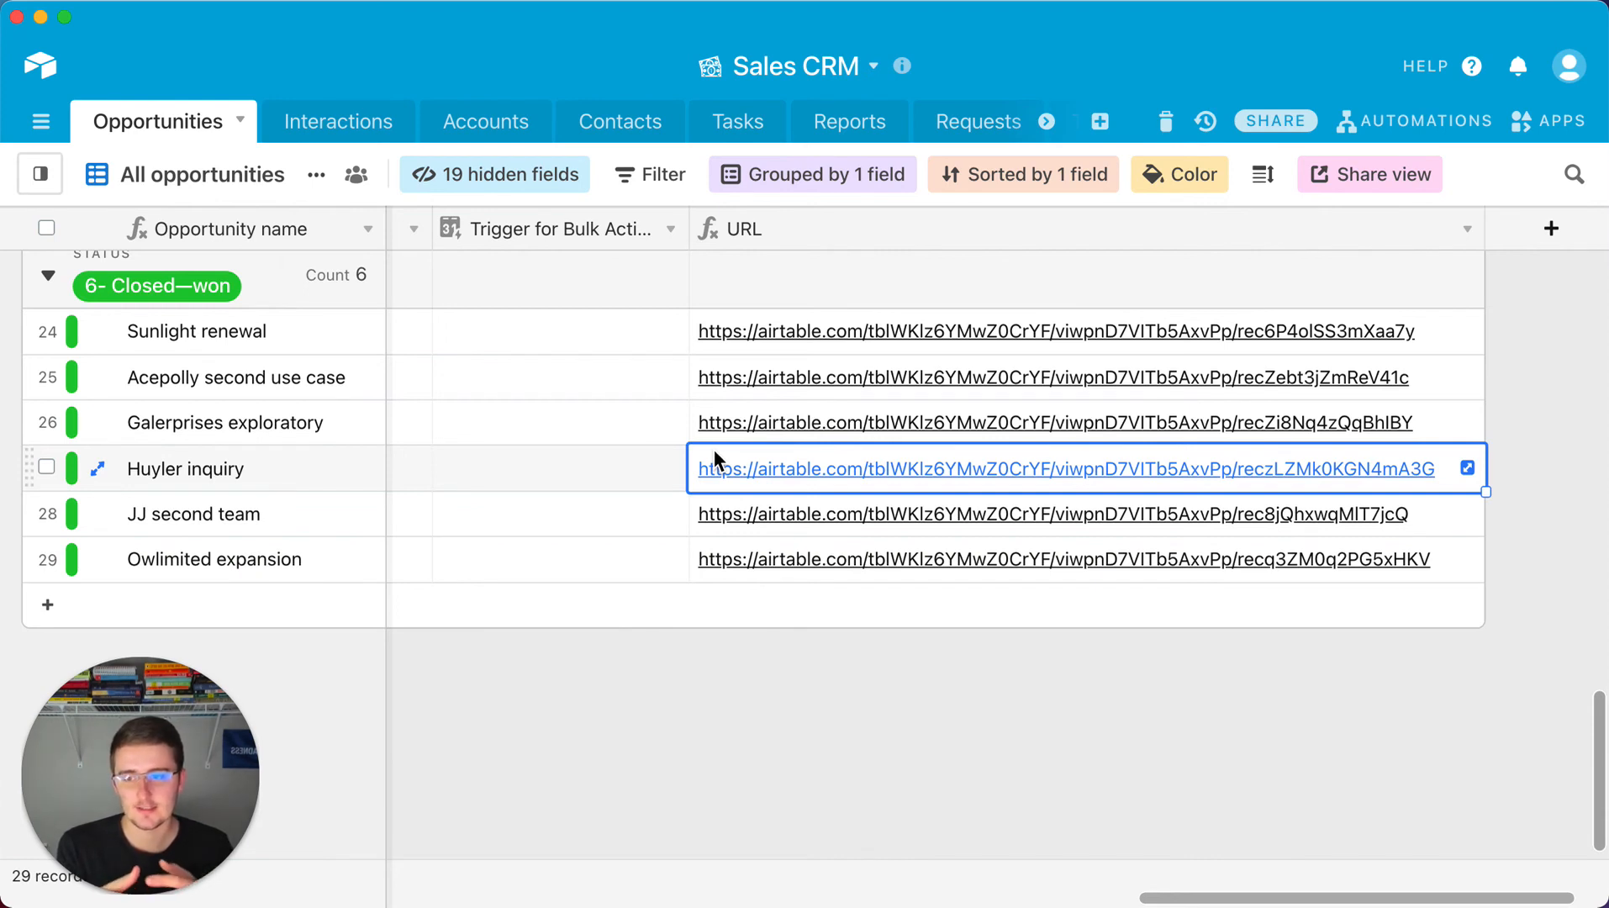
mouse_move(696, 489)
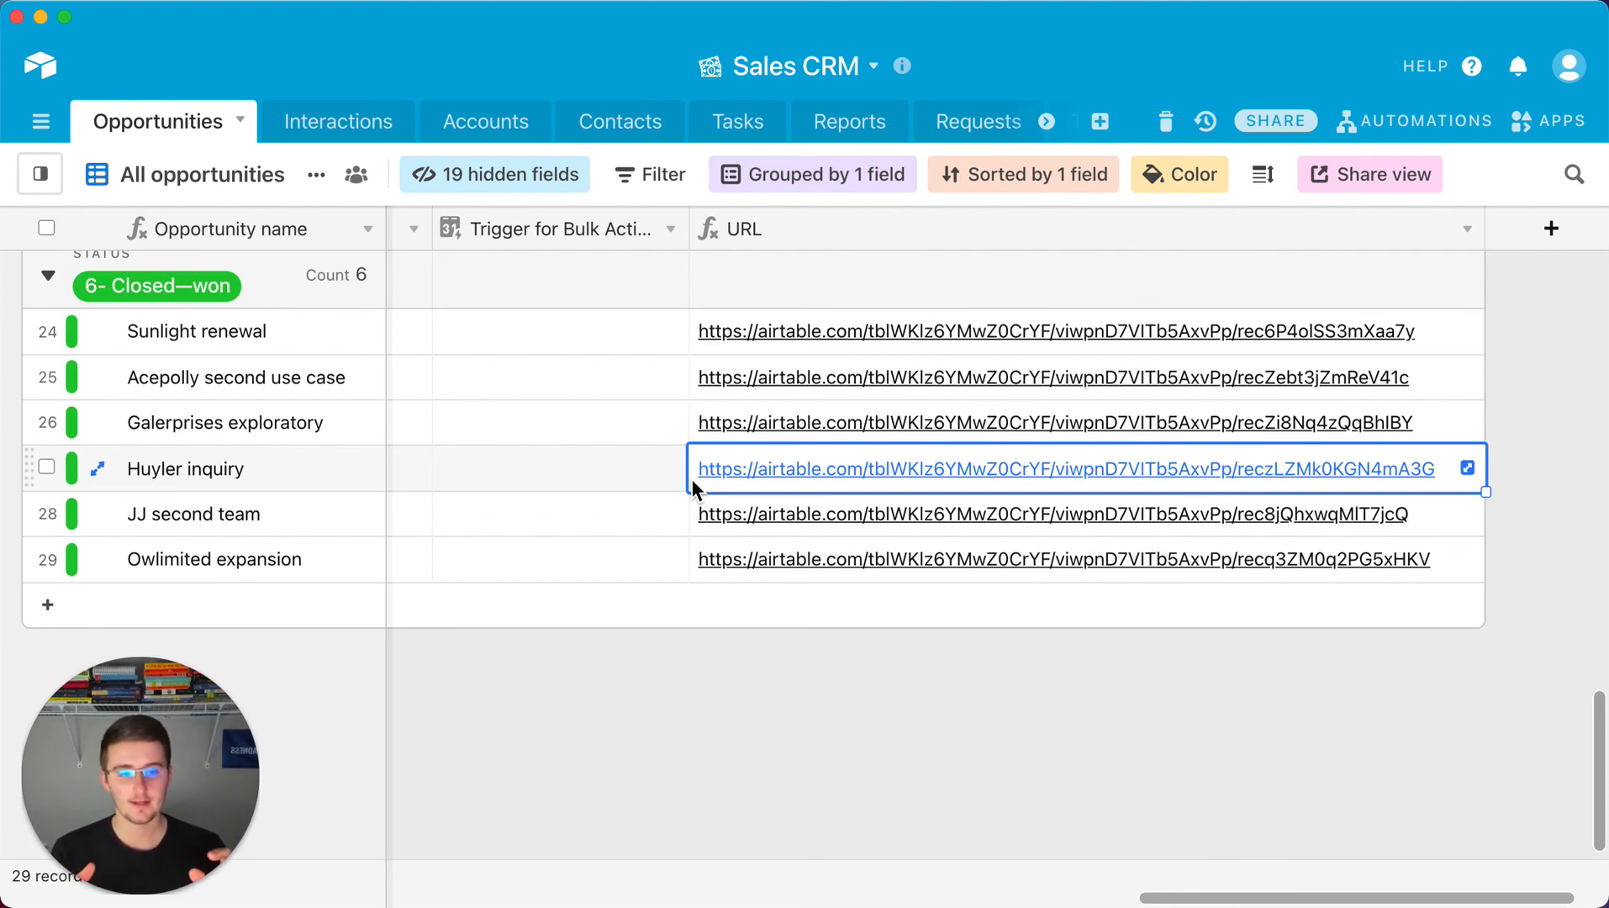
mouse_move(1010, 459)
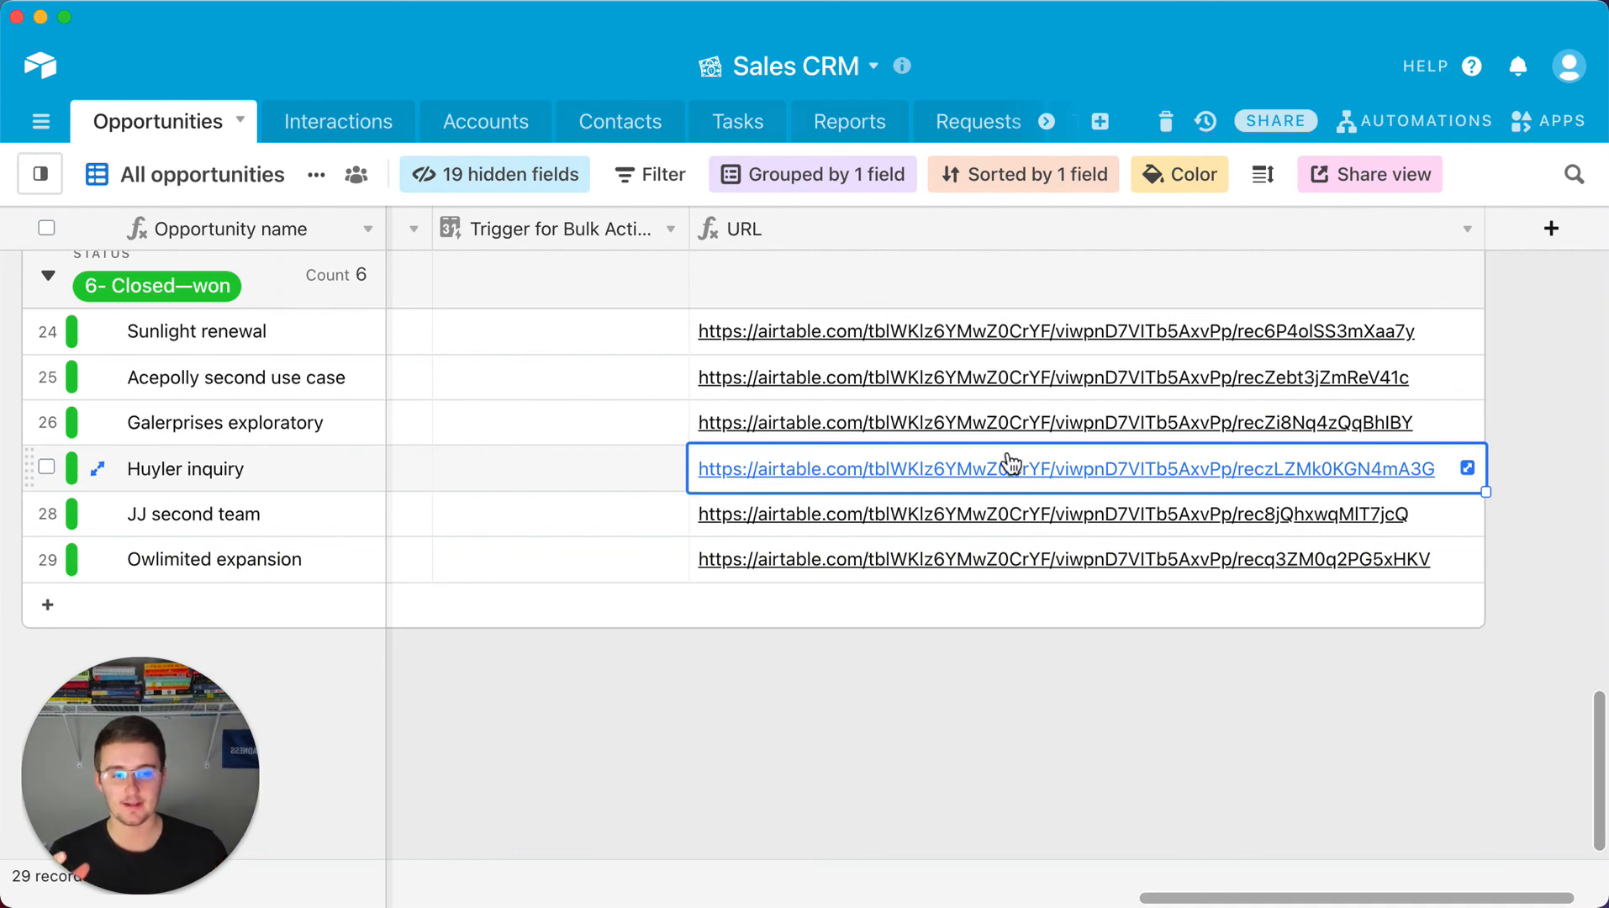
mouse_move(1242, 346)
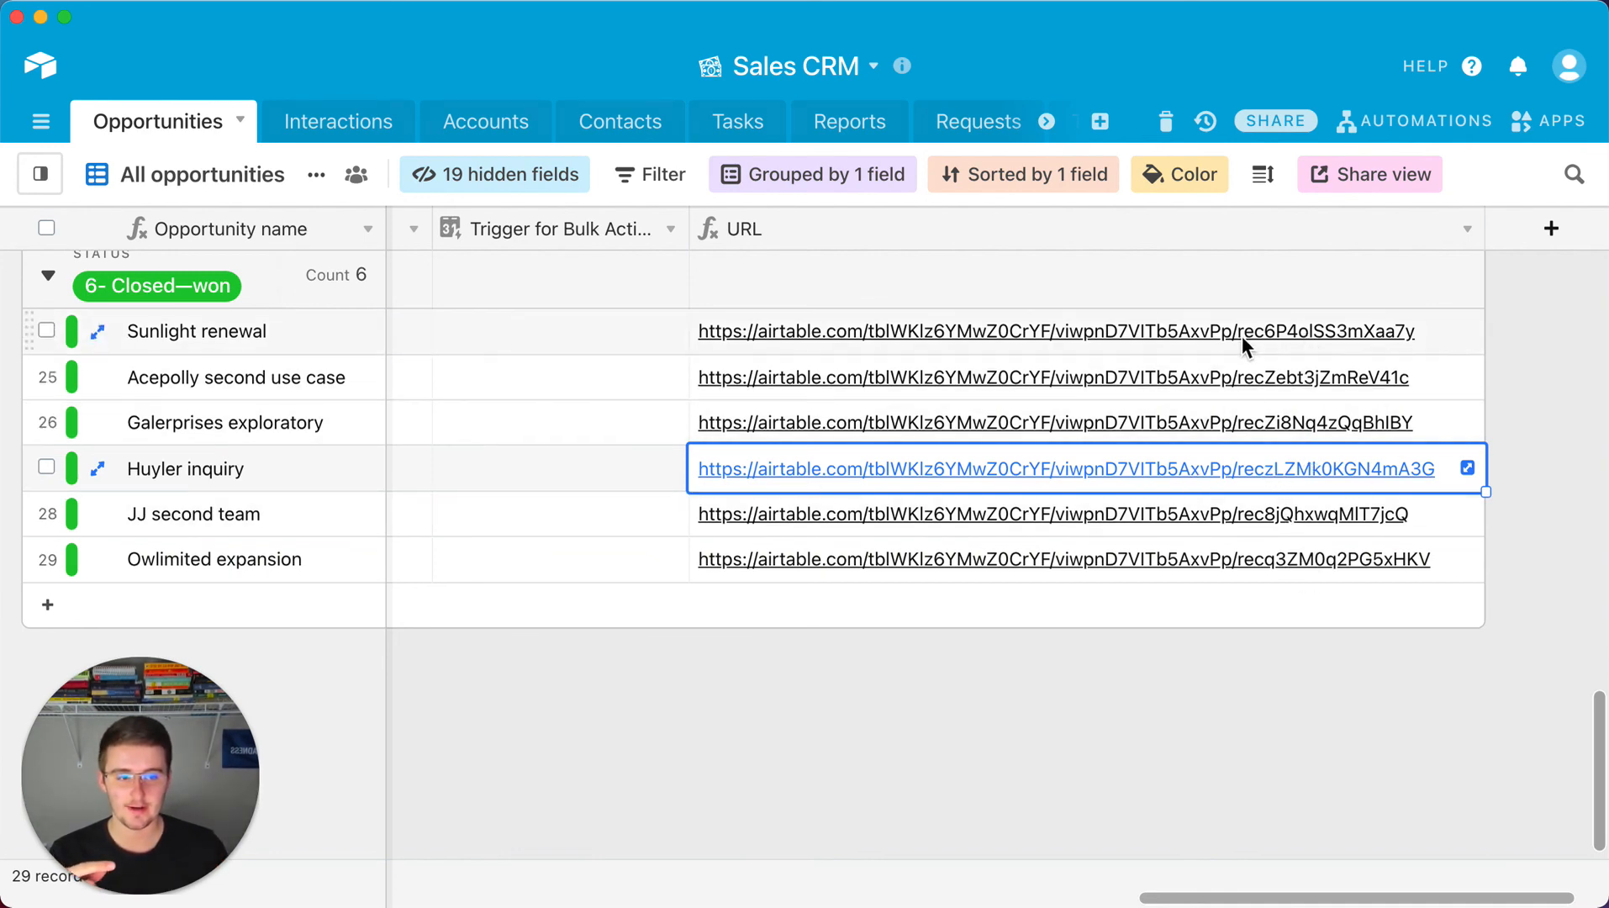